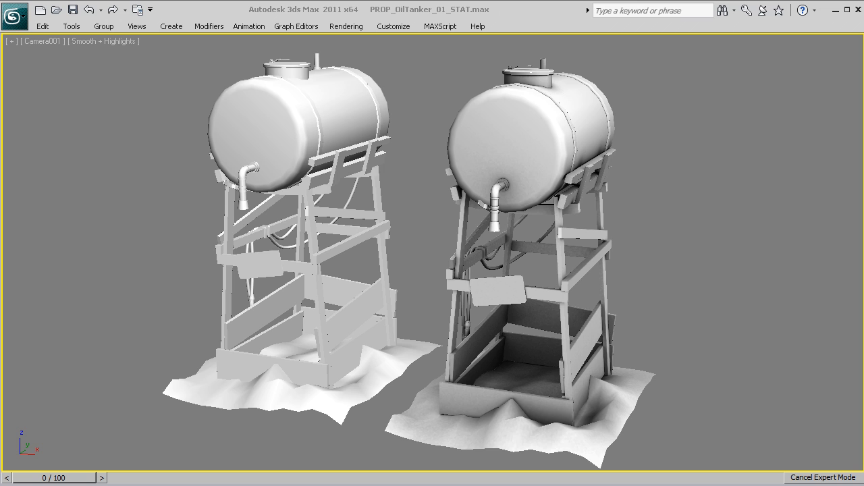
mouse_move(169, 379)
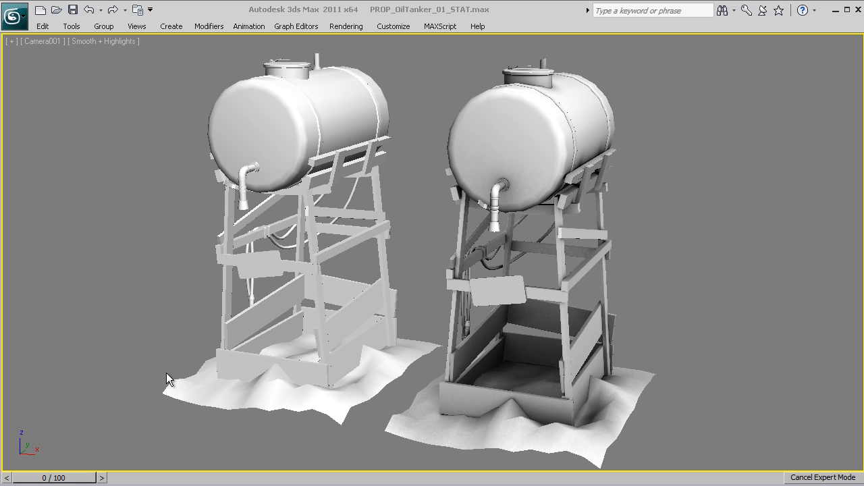
mouse_move(166, 273)
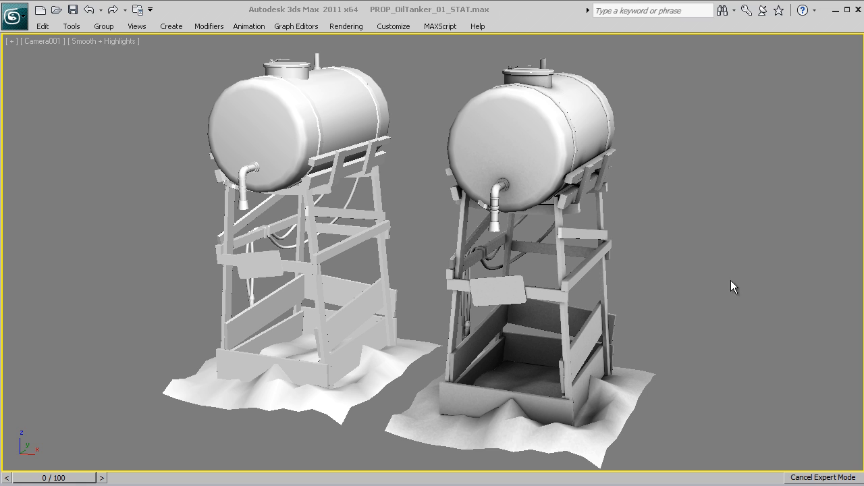
mouse_move(714, 249)
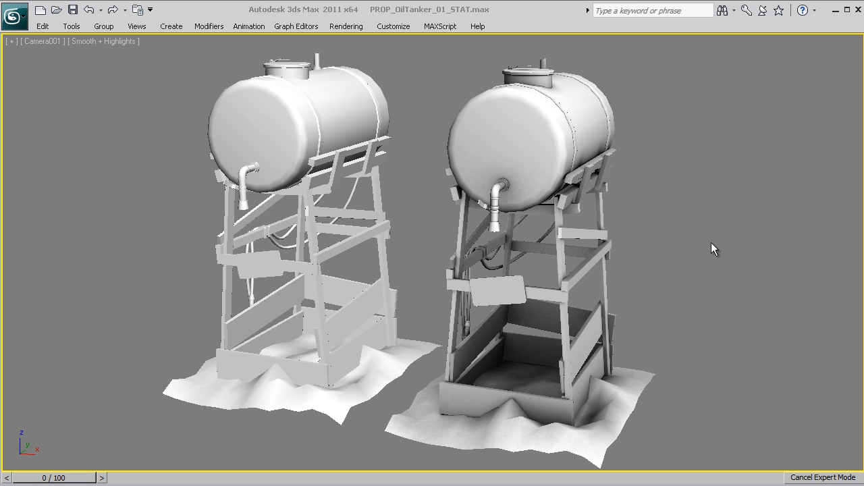
mouse_move(709, 254)
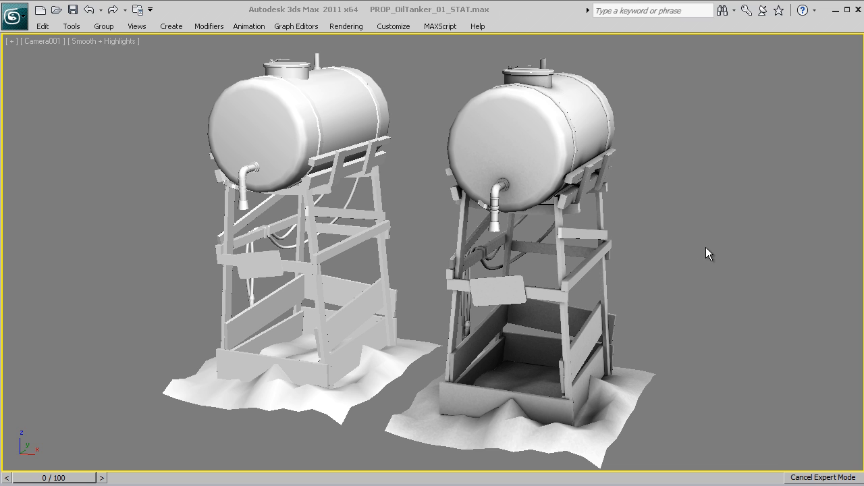
mouse_move(654, 242)
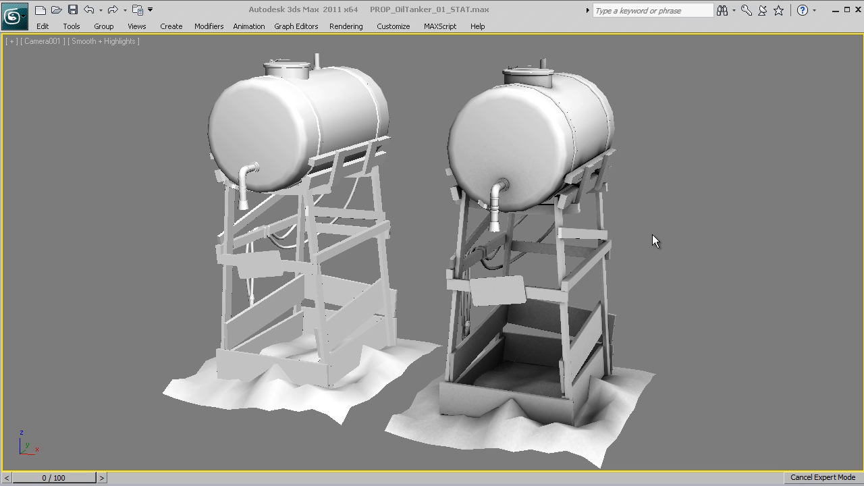
mouse_move(666, 251)
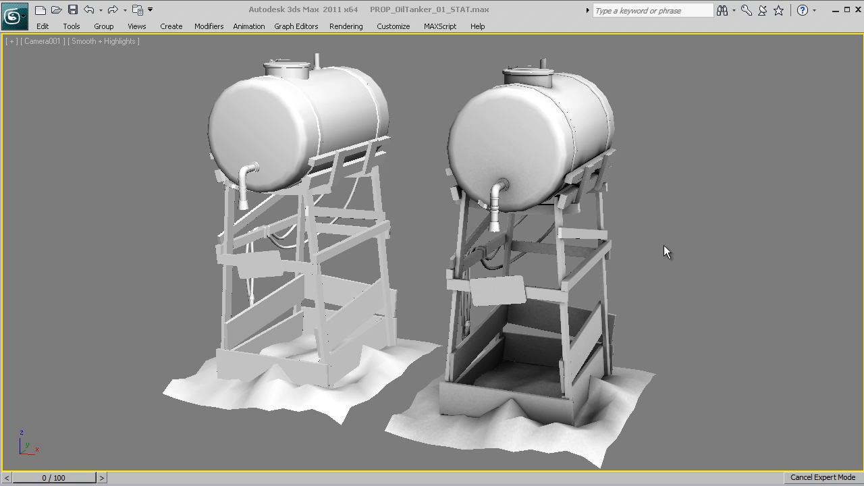
mouse_move(681, 262)
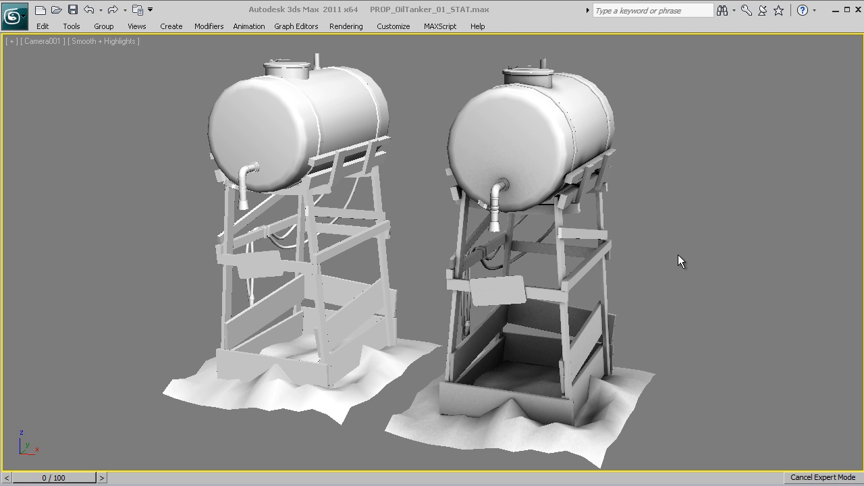
mouse_move(676, 257)
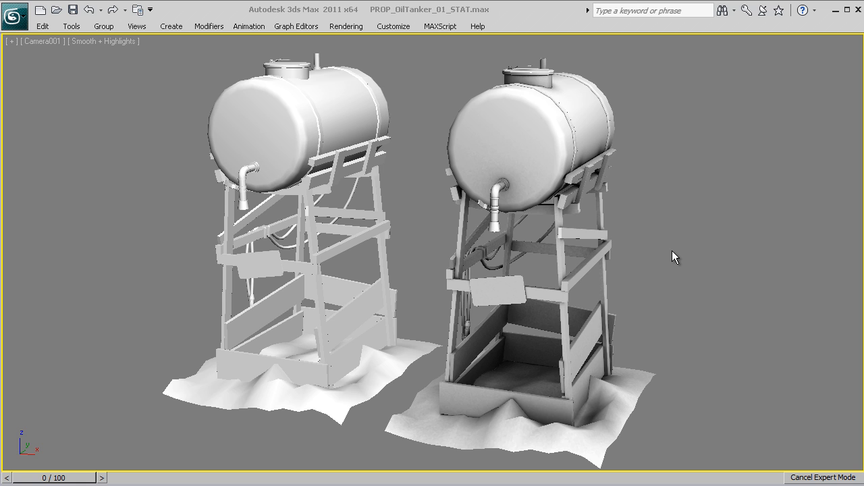
mouse_move(668, 225)
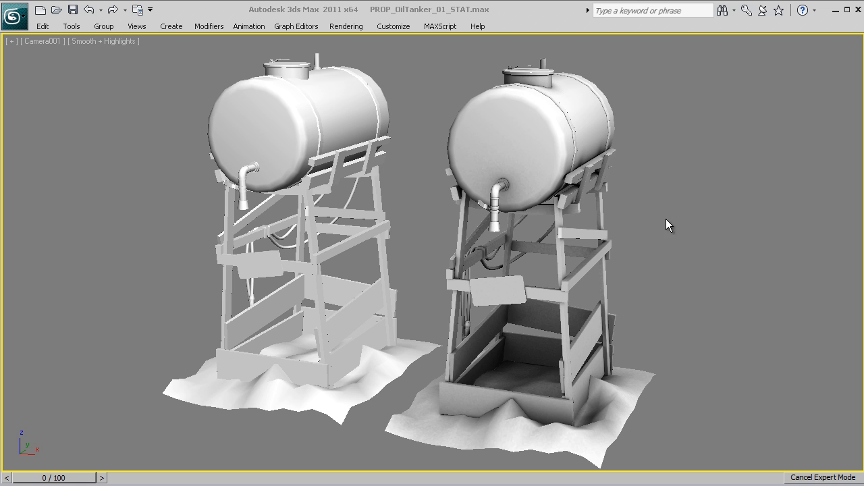
mouse_move(498, 370)
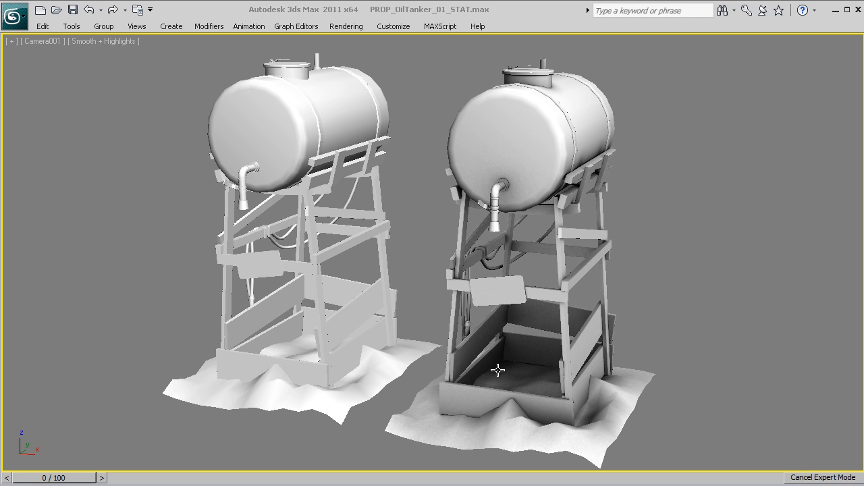
mouse_move(533, 419)
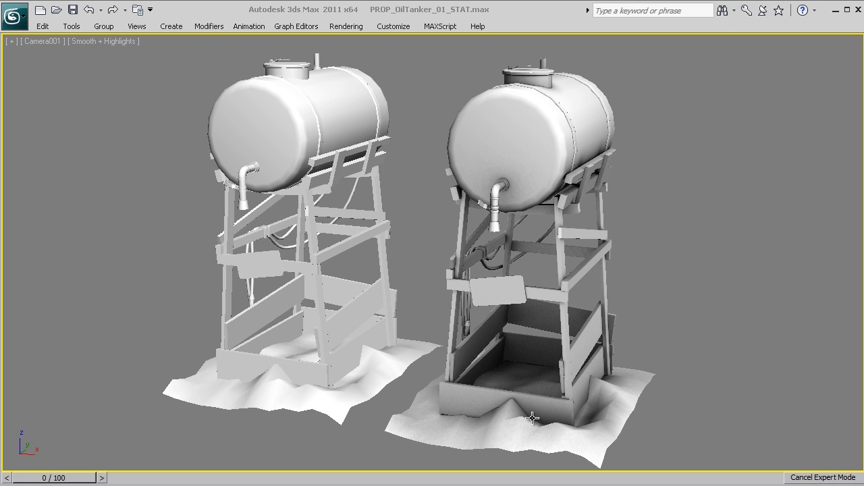
mouse_move(477, 415)
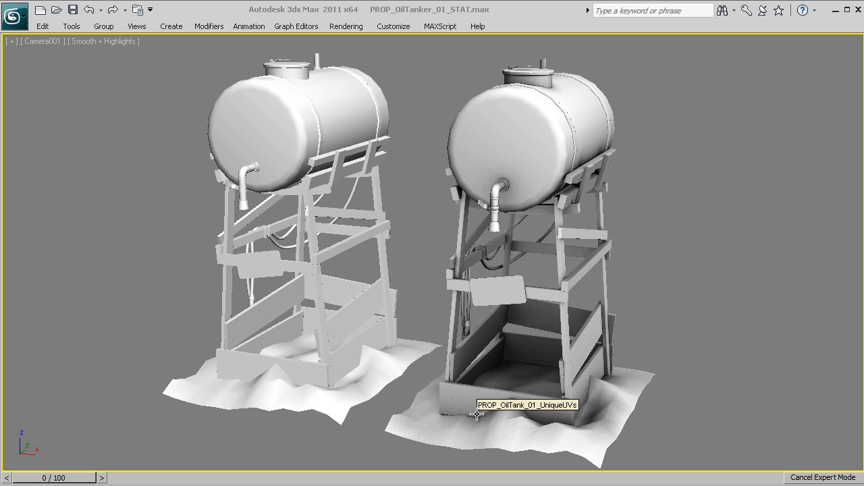
mouse_move(716, 322)
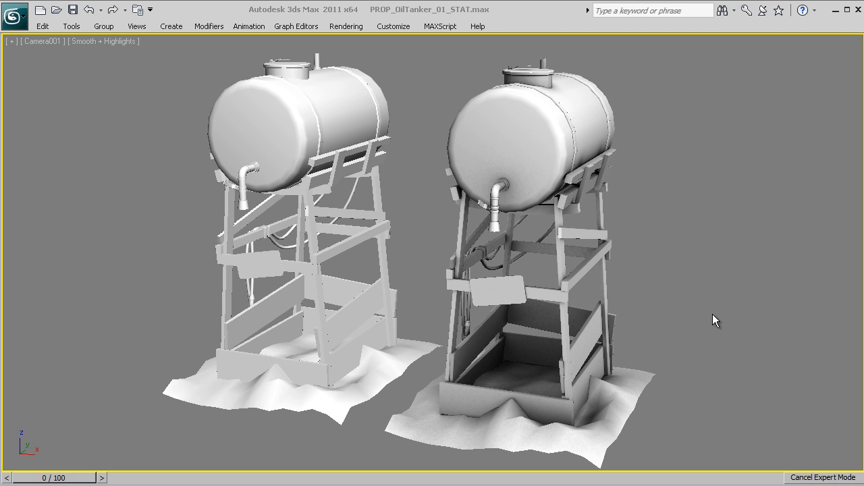
mouse_move(570, 364)
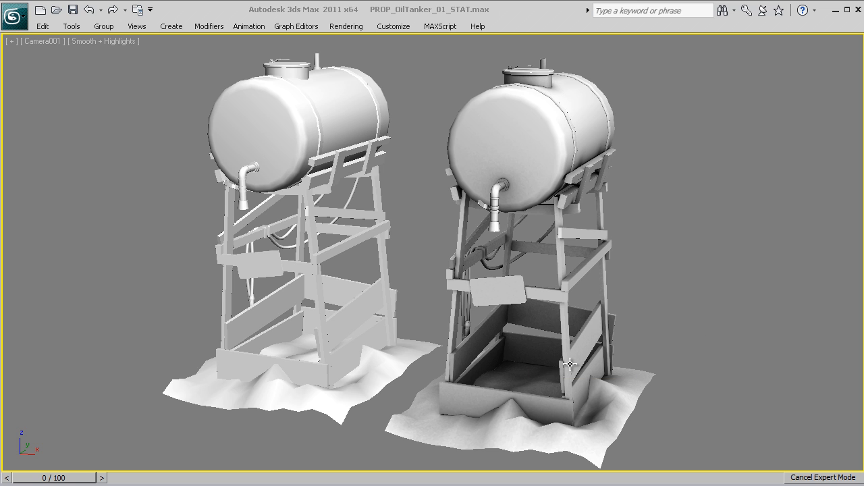
mouse_move(704, 284)
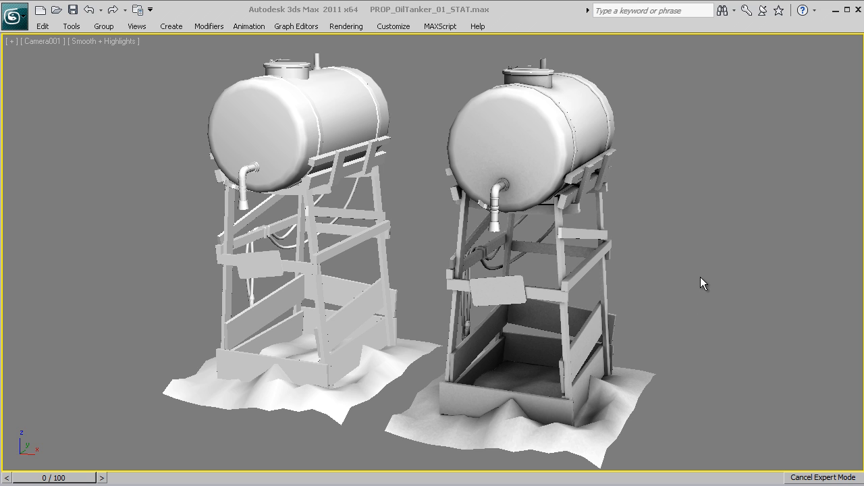
mouse_move(534, 265)
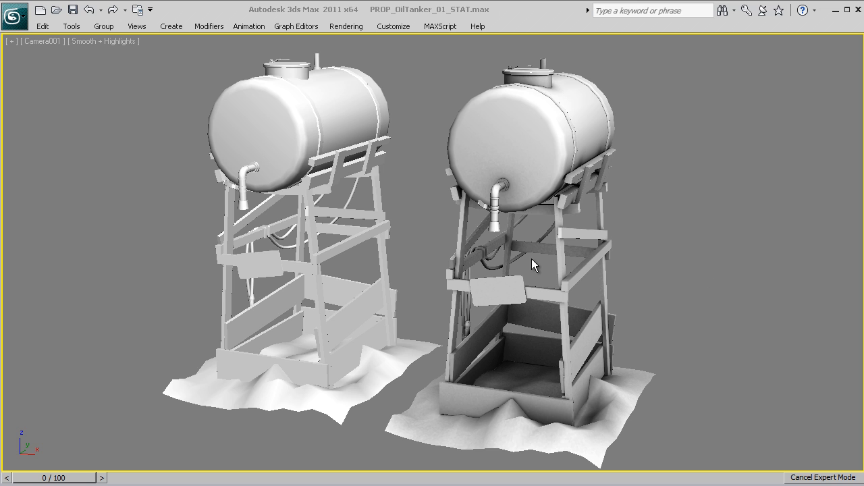
mouse_move(513, 245)
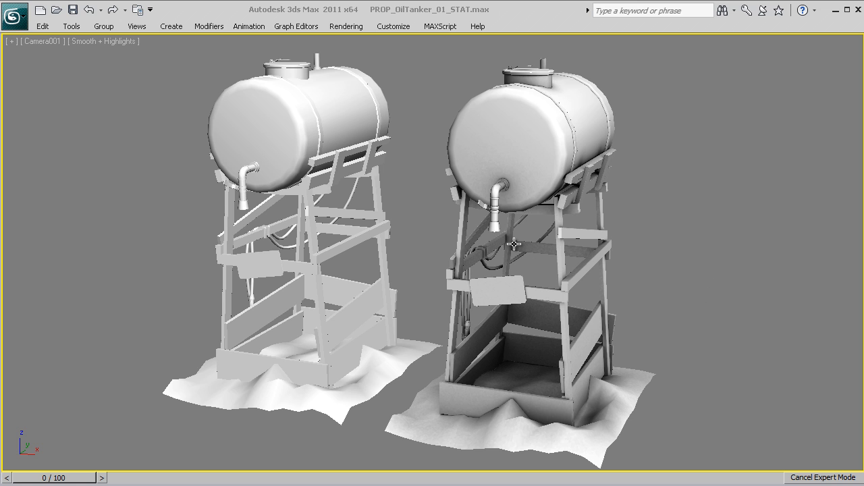
mouse_move(523, 241)
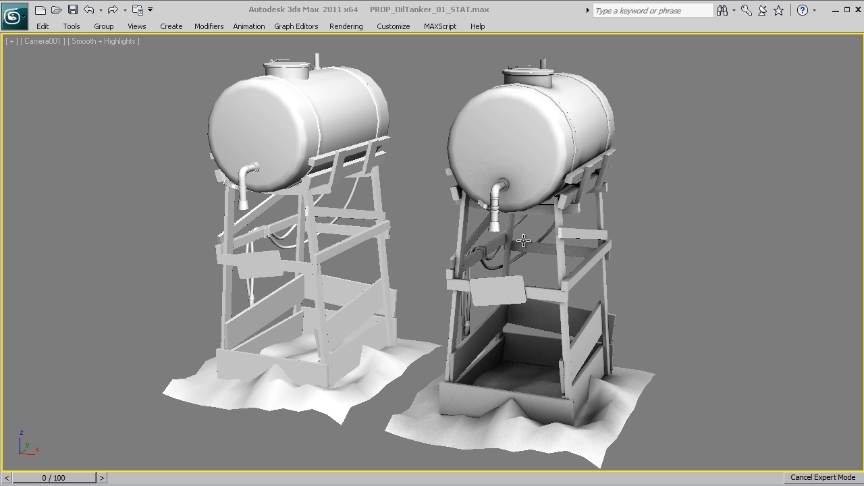
mouse_move(744, 225)
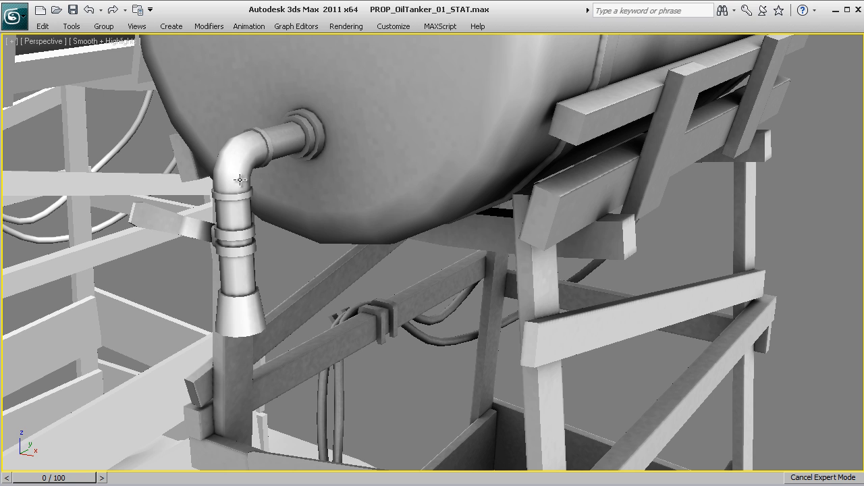
mouse_move(318, 132)
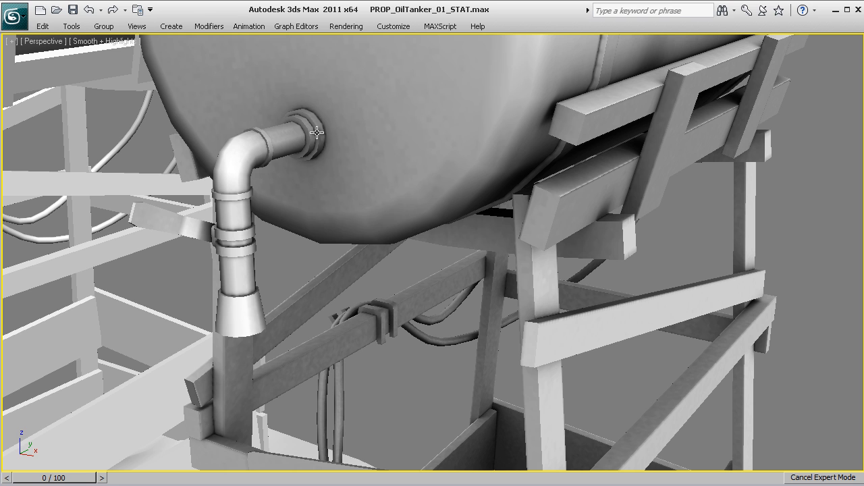
Step: Orbit around the oil tank's support frame and the crate at its base
left_click_drag(318, 132, 439, 270)
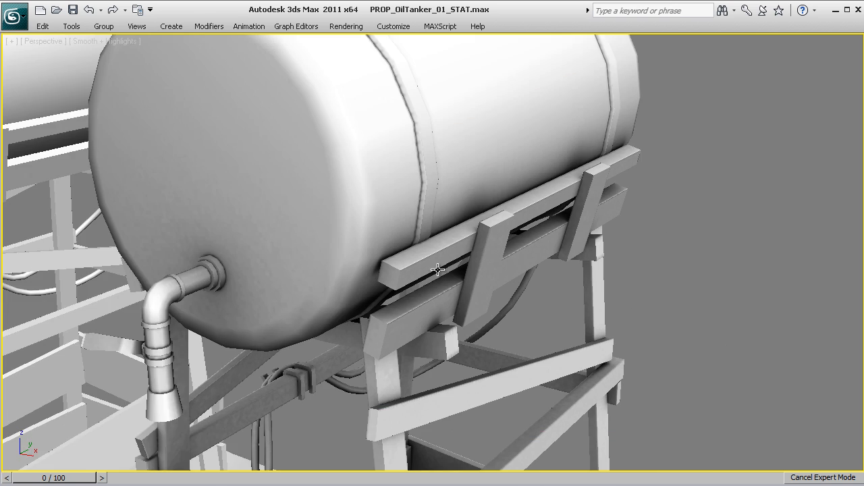
left_click_drag(438, 268, 416, 207)
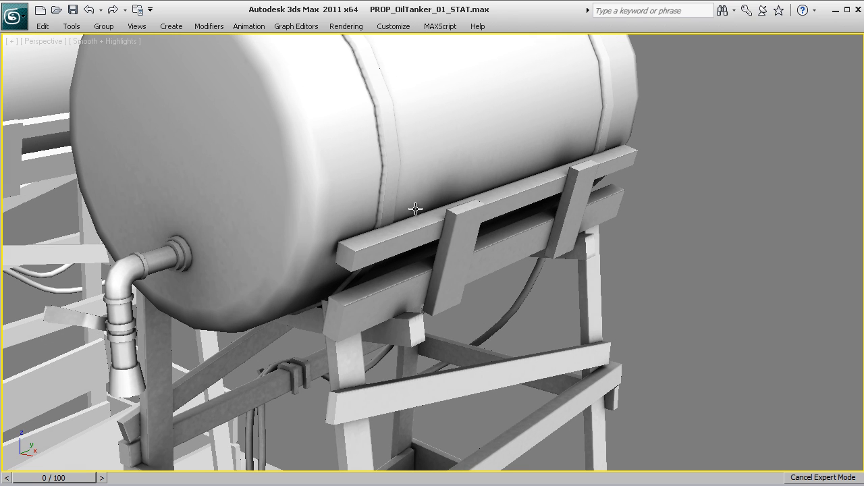
left_click_drag(416, 209, 425, 239)
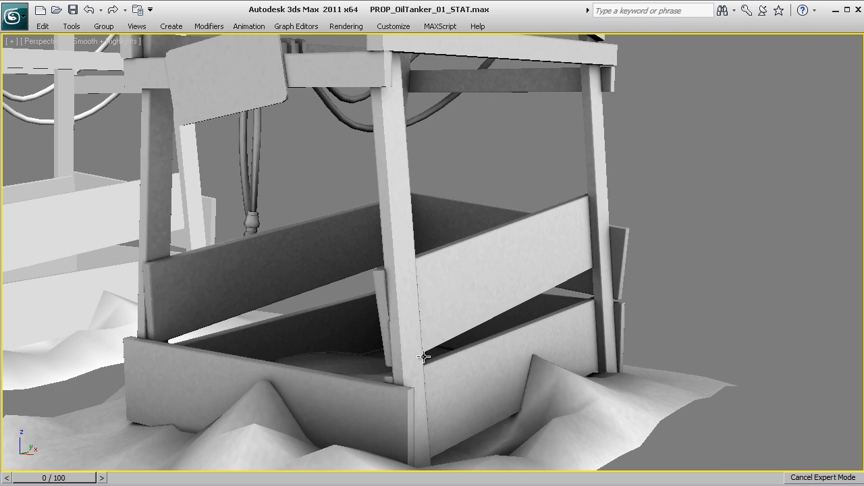
left_click_drag(424, 357, 456, 235)
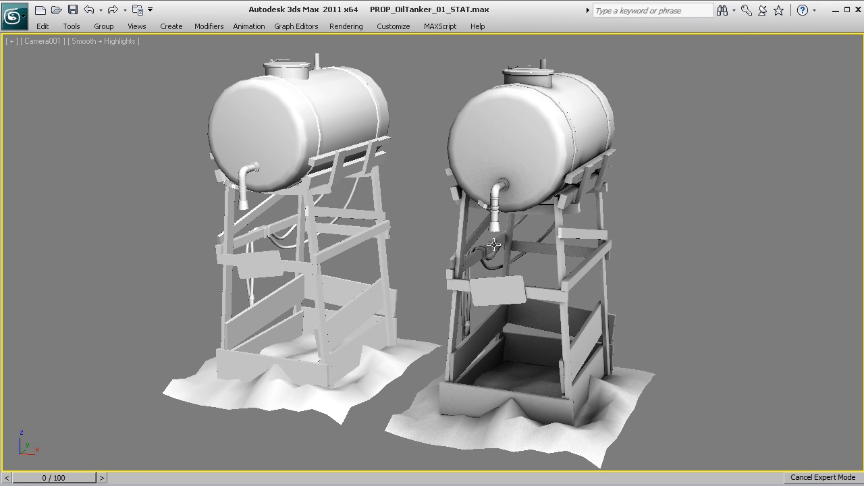
right_click(493, 245)
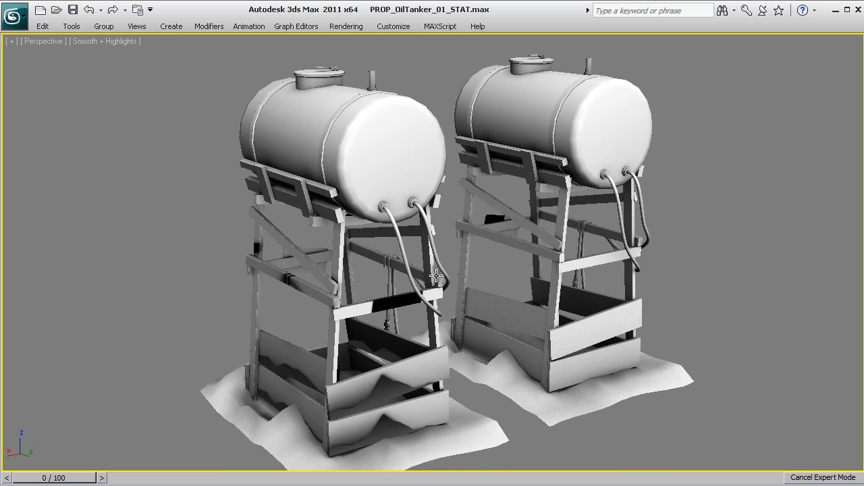
left_click_drag(439, 270, 395, 210)
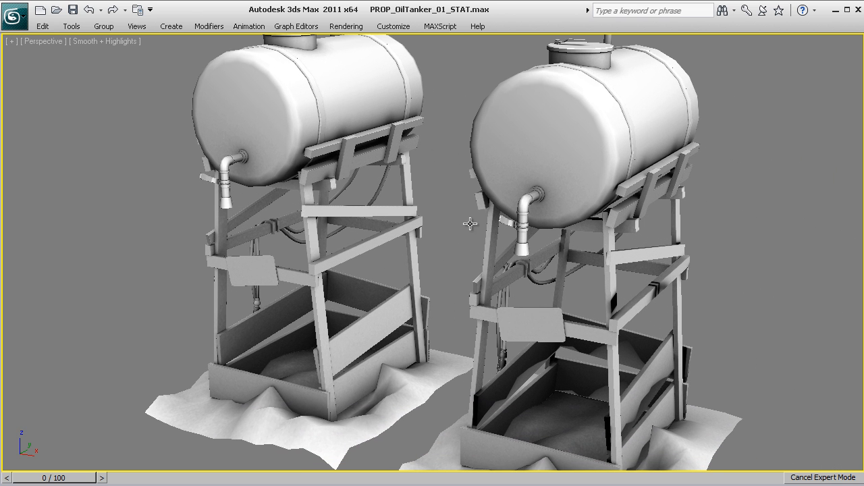
left_click_drag(470, 223, 699, 216)
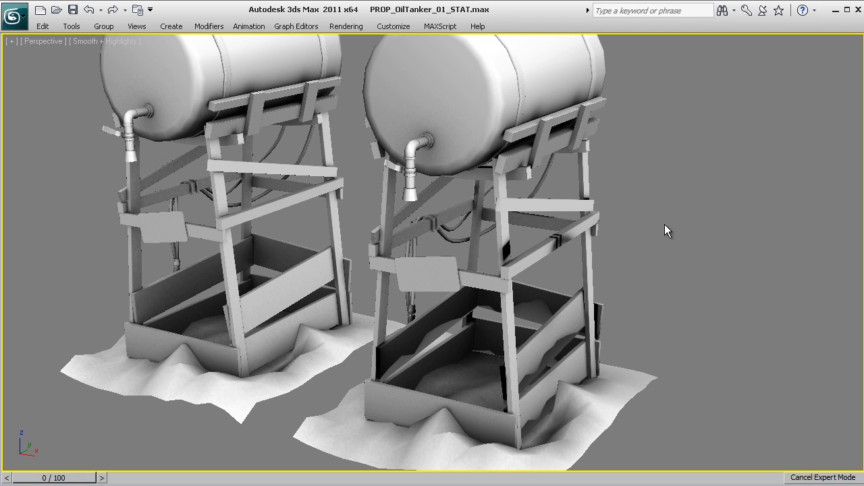
mouse_move(756, 196)
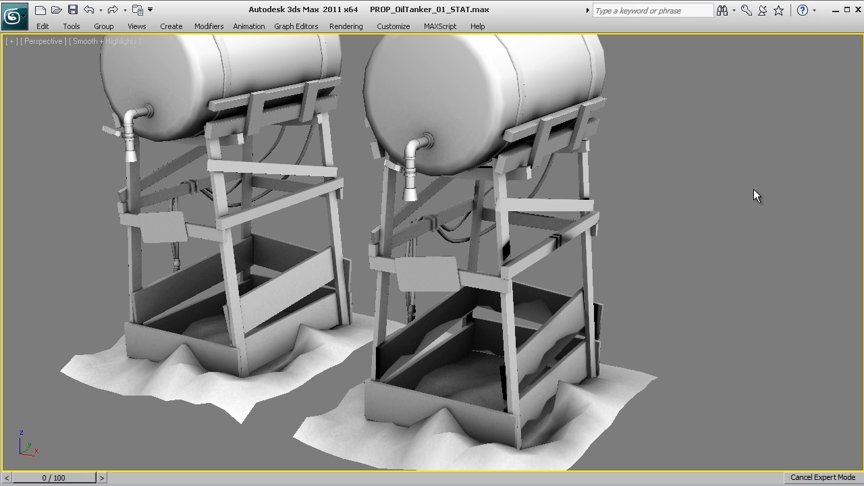
mouse_move(574, 321)
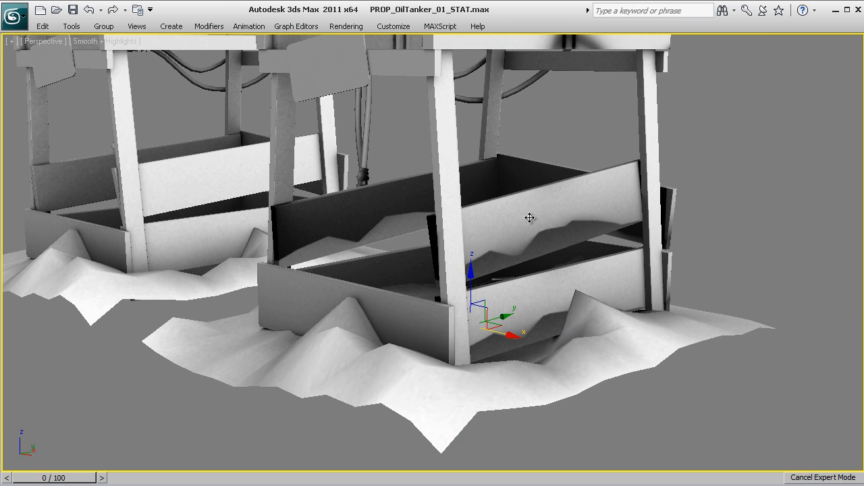
mouse_move(622, 194)
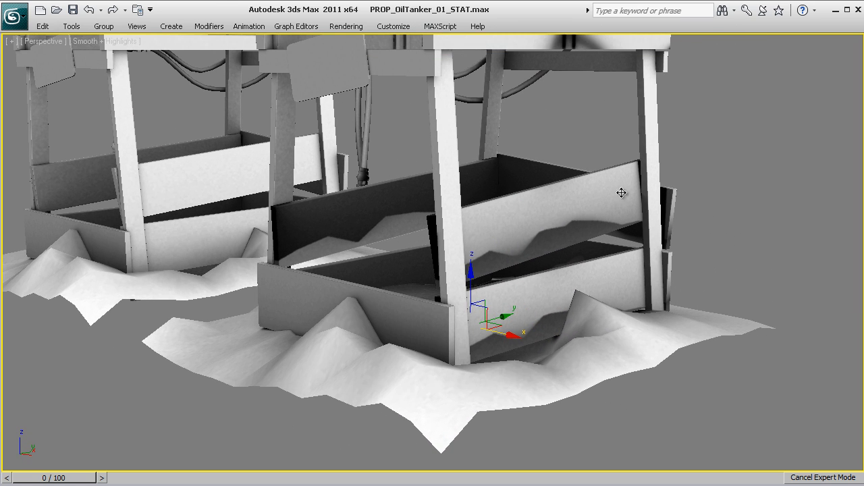
Step: Orbit and zoom to inspect the crate base, wooden frame and tank top, then frame both props
left_click_drag(621, 193, 445, 255)
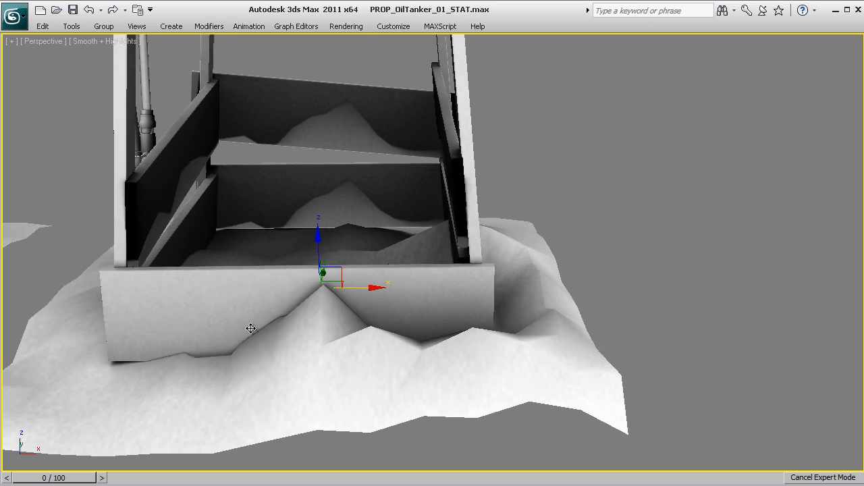
left_click_drag(250, 329, 276, 244)
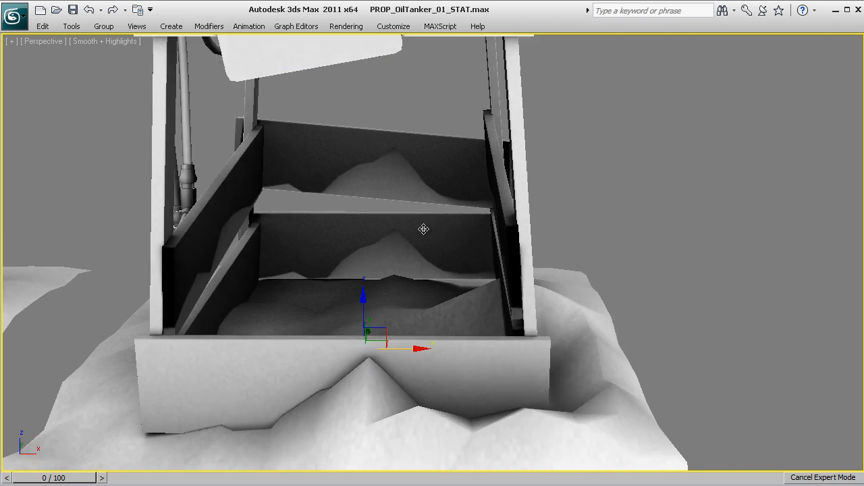
left_click_drag(424, 229, 488, 158)
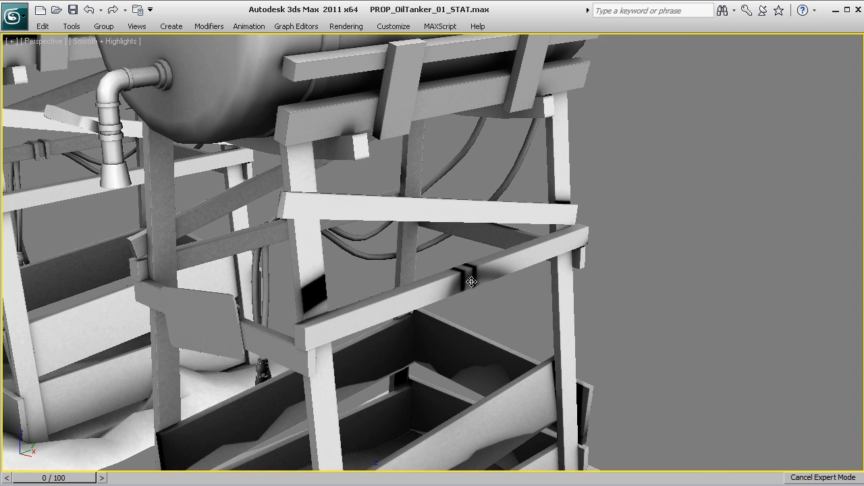
left_click_drag(471, 282, 388, 279)
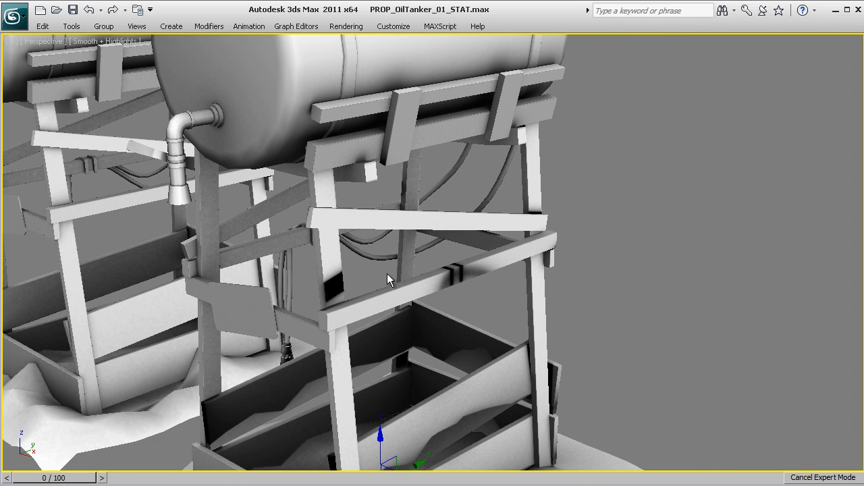
mouse_move(454, 322)
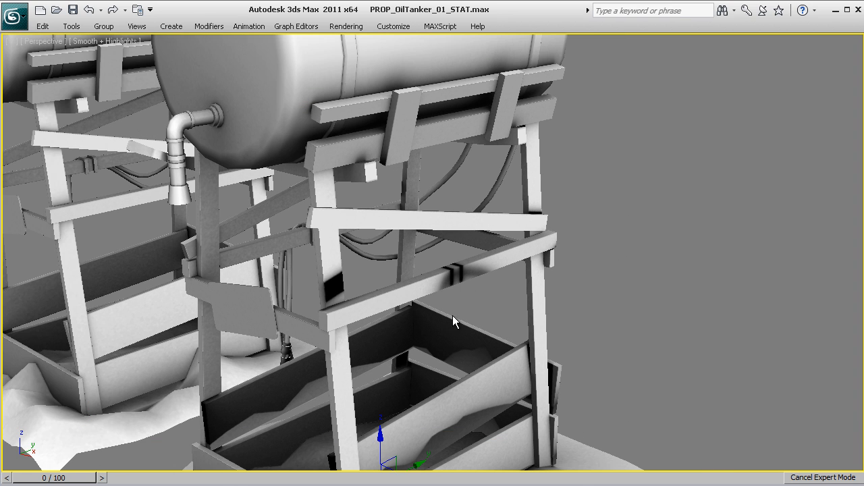
mouse_move(271, 252)
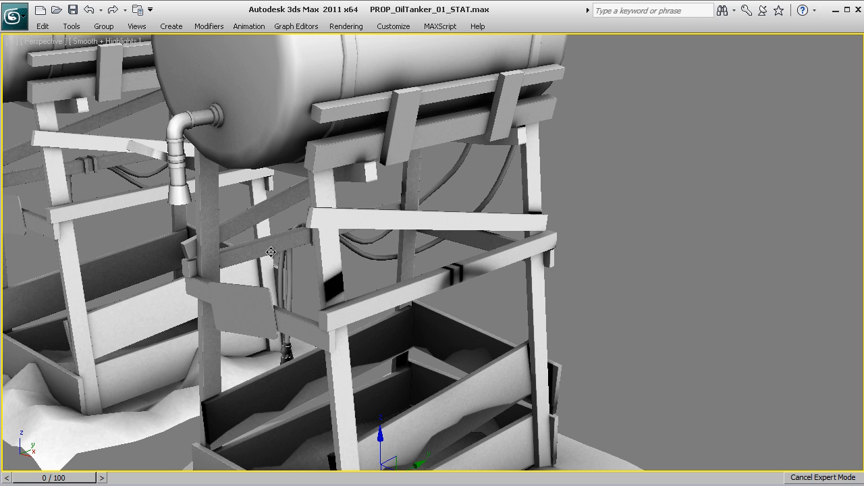
mouse_move(345, 262)
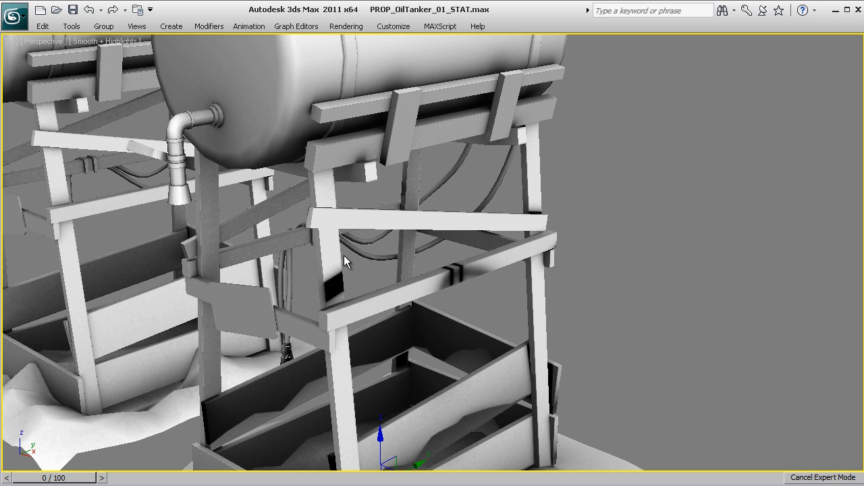
mouse_move(317, 259)
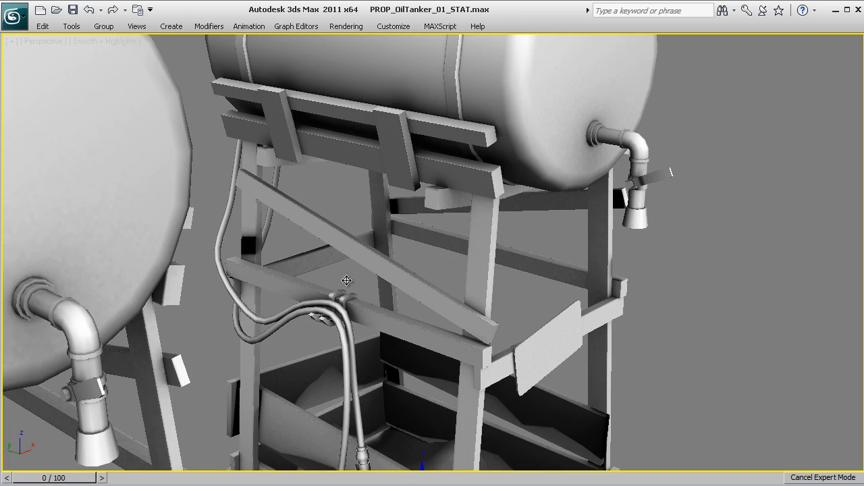
left_click_drag(347, 280, 321, 191)
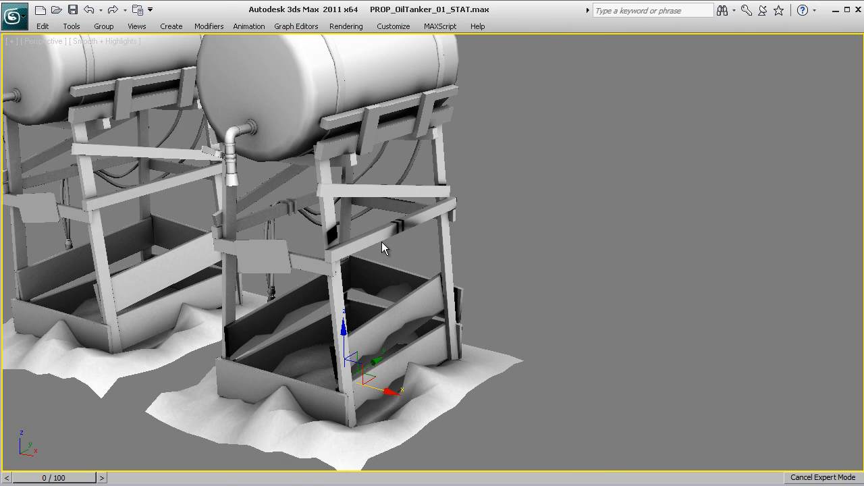
left_click_drag(383, 247, 370, 271)
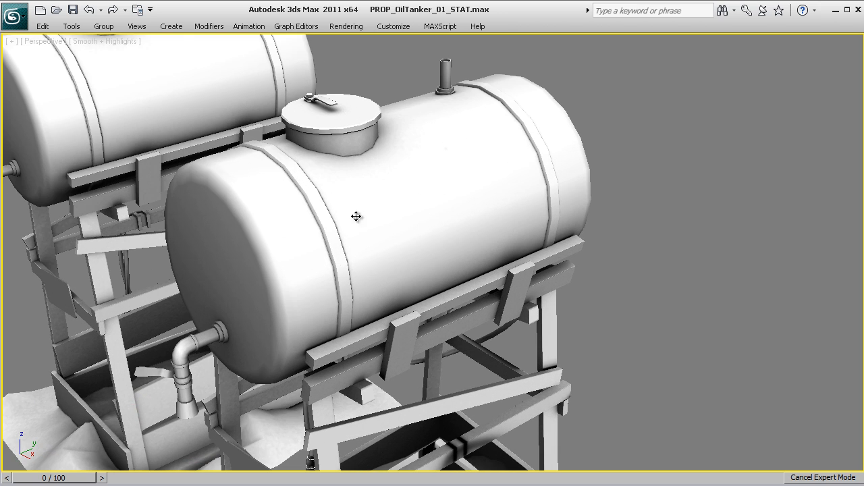
left_click_drag(357, 216, 317, 277)
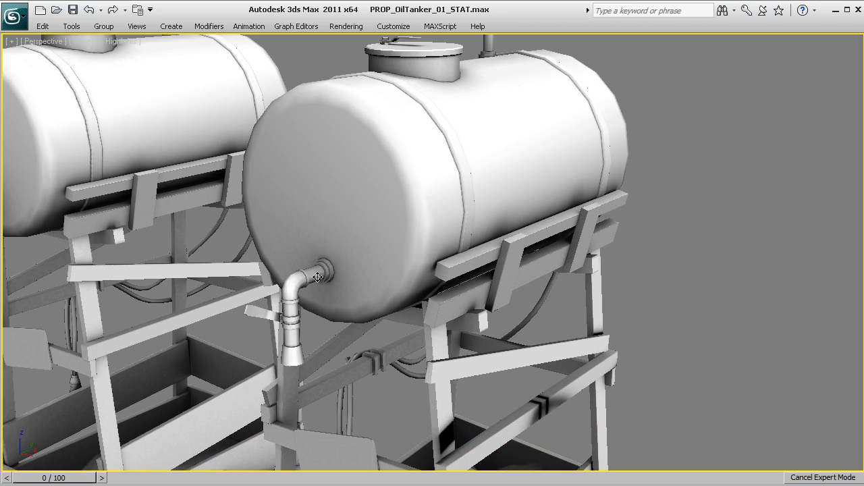
left_click_drag(318, 277, 435, 216)
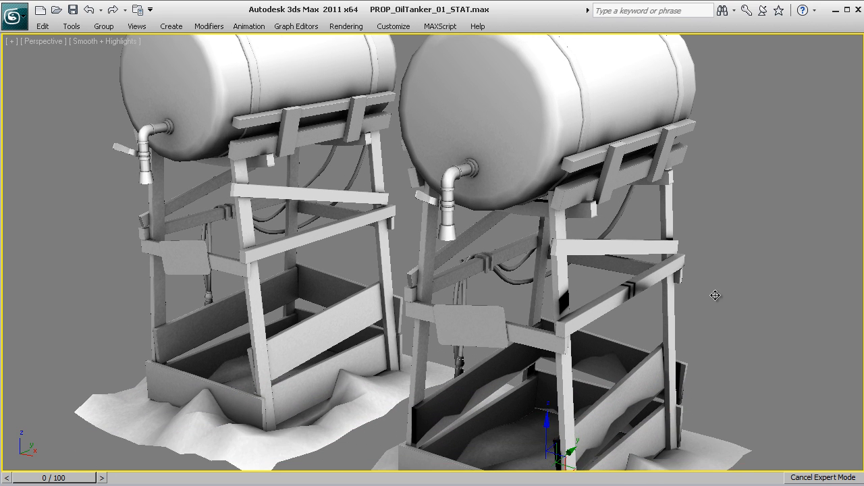
scroll("down", 3)
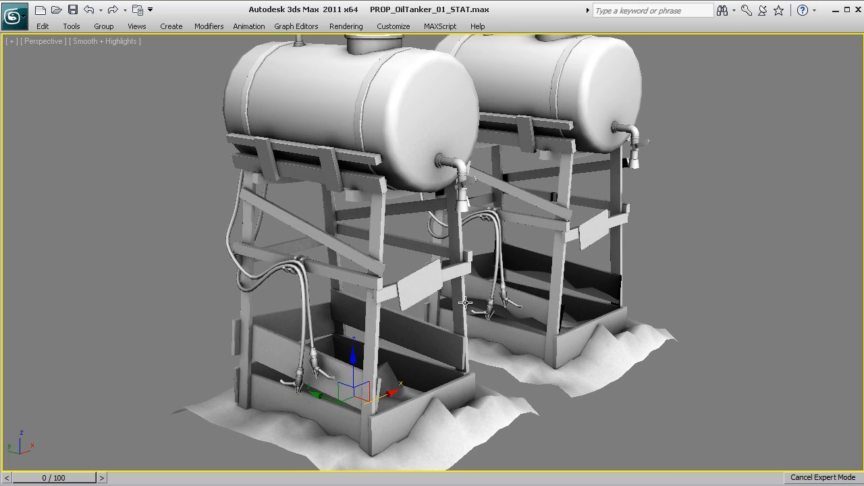
left_click_drag(464, 301, 544, 325)
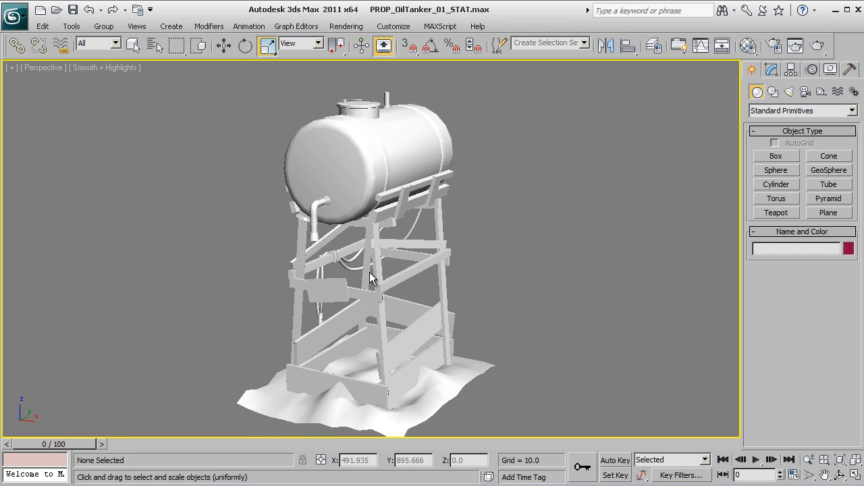
Step: Open Render Setup from the Rendering menu and expand the Assign Renderer rollout
left_click_drag(371, 277, 412, 273)
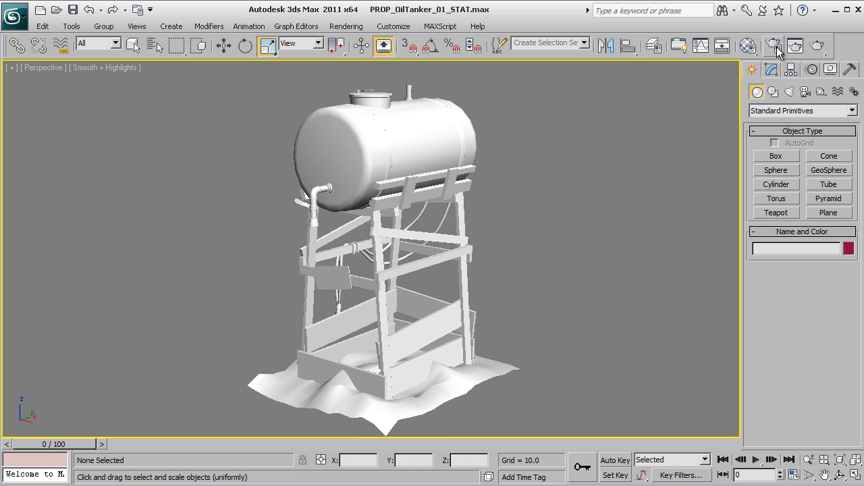
mouse_move(774, 45)
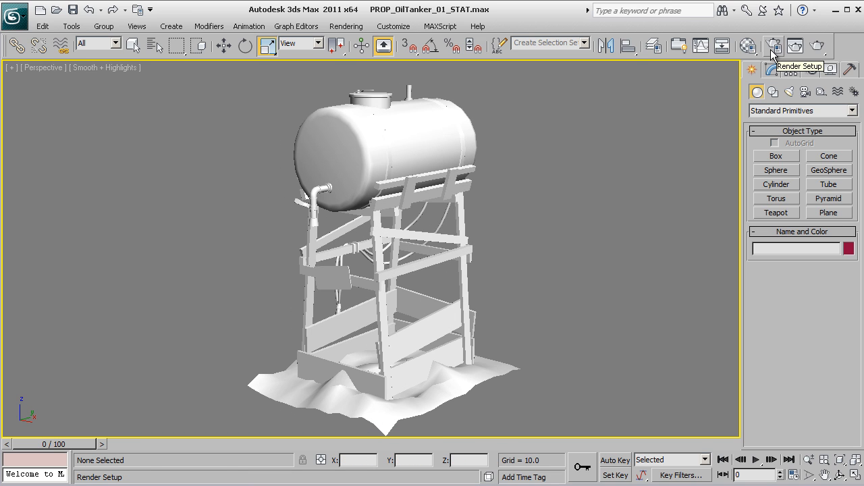
left_click(347, 26)
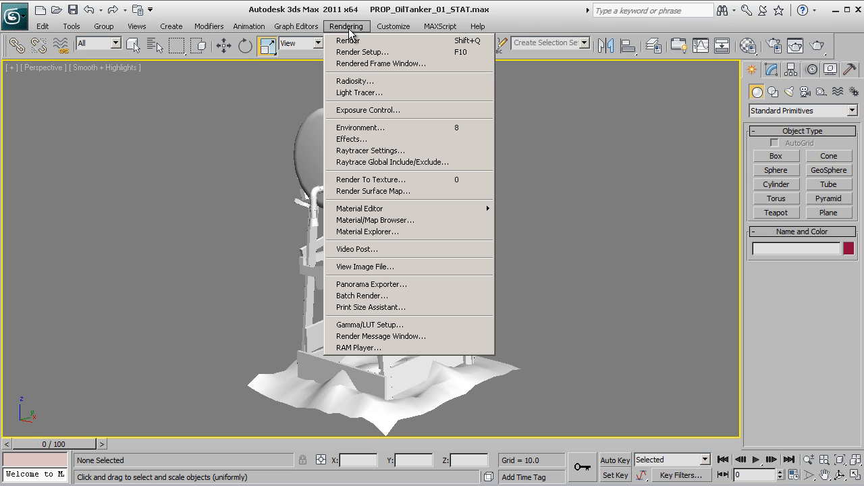
mouse_move(362, 52)
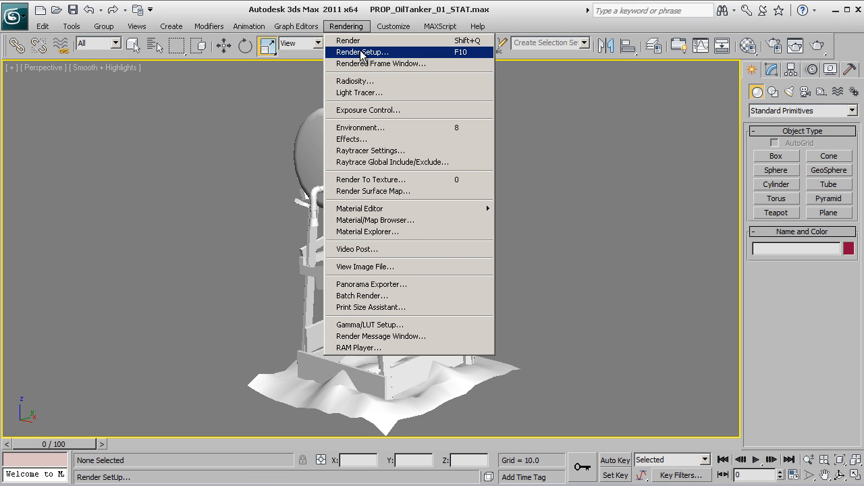
left_click(361, 52)
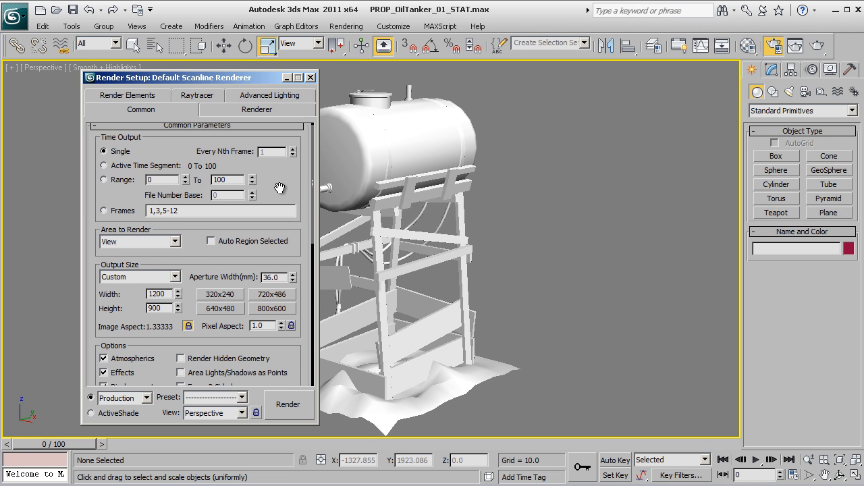
scroll("down", 3)
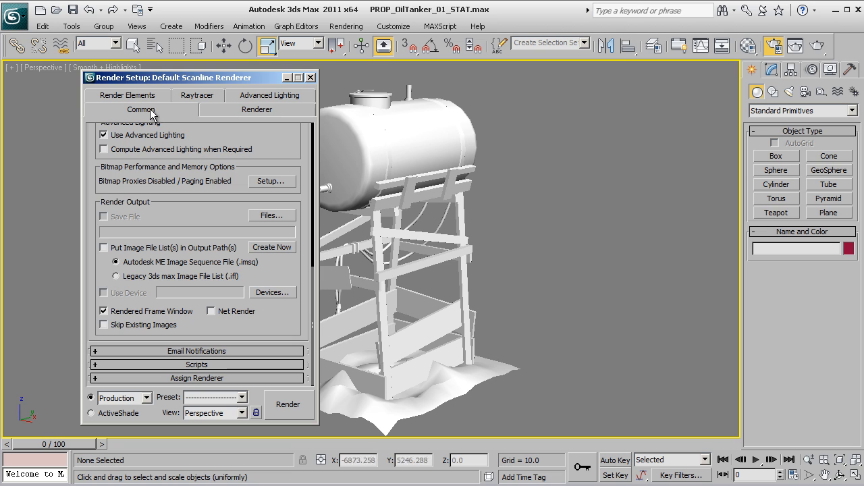
mouse_move(189, 384)
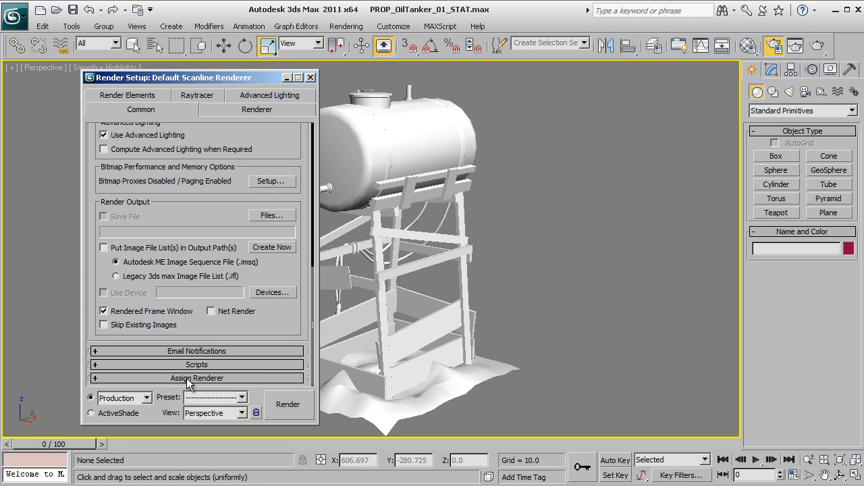
left_click(196, 378)
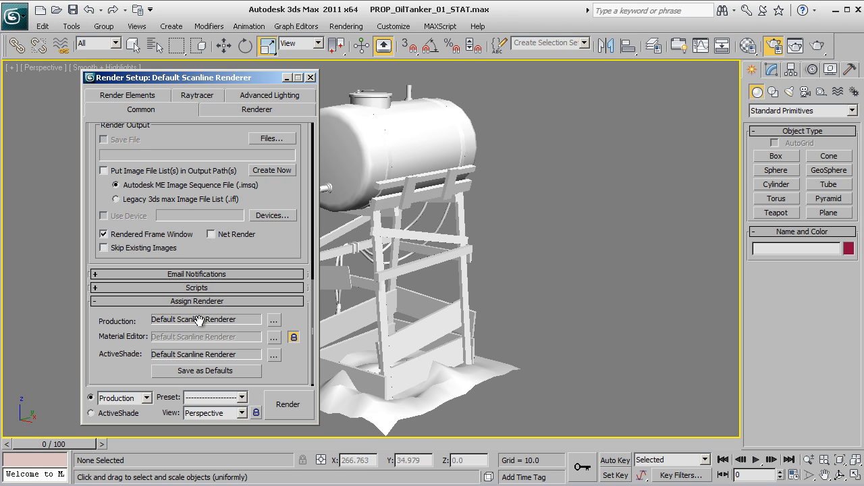
mouse_move(275, 319)
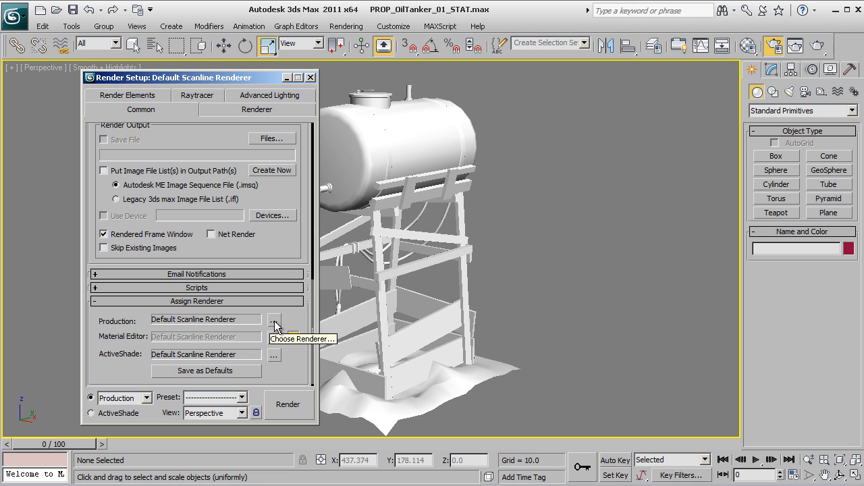
Step: Choose mental ray Renderer as the production renderer
left_click(275, 320)
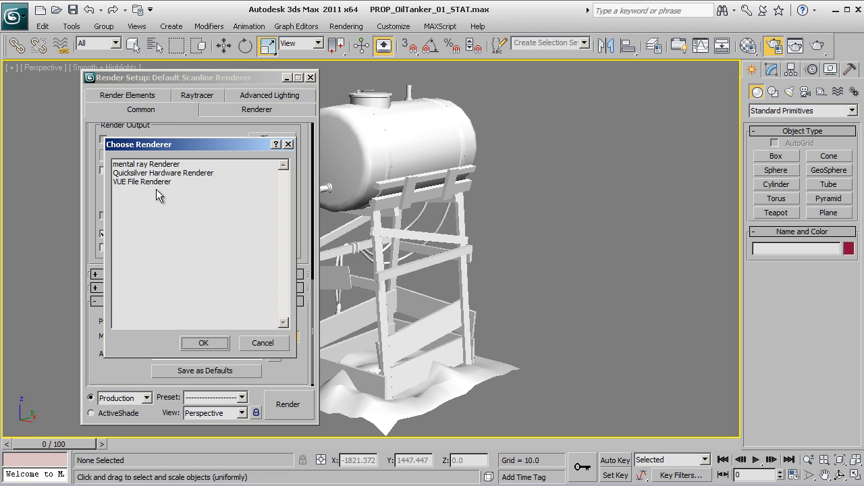
mouse_move(137, 168)
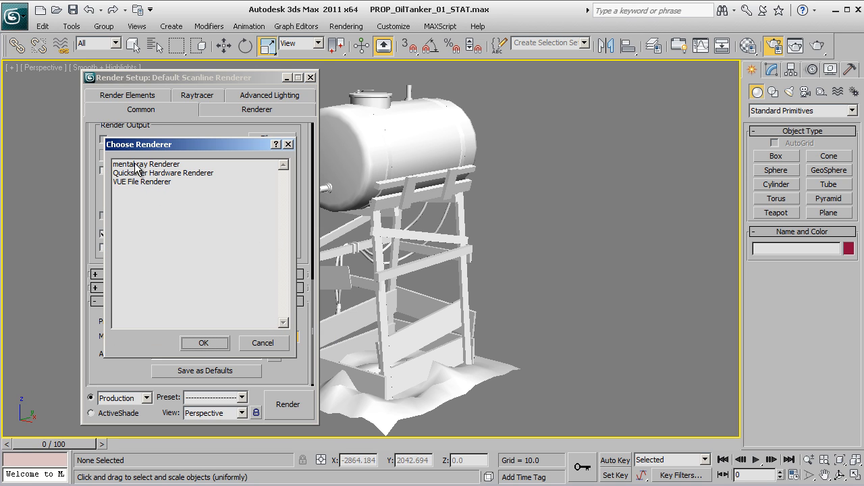
left_click(204, 343)
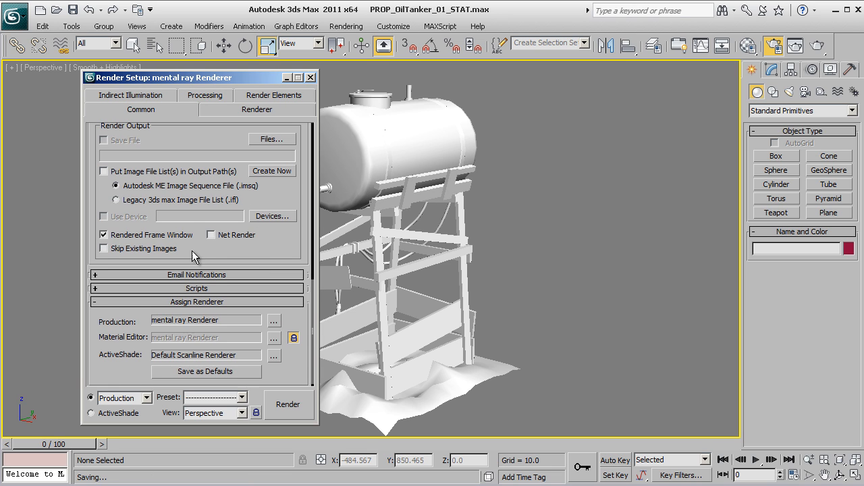
mouse_move(262, 243)
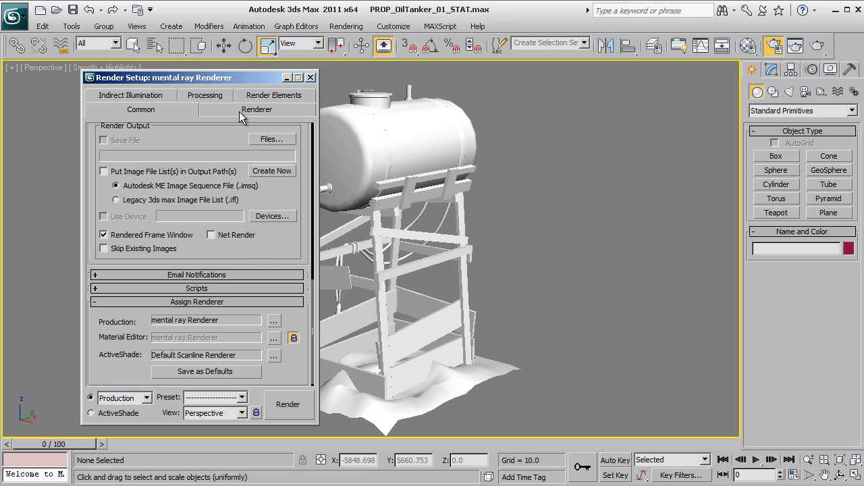
Step: On the Renderer tab, set samples per pixel to minimum 1 and maximum 4
left_click(257, 109)
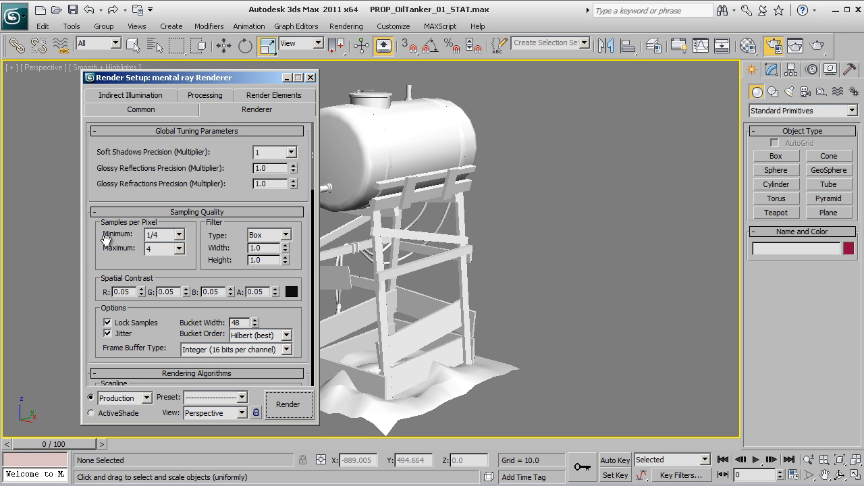
mouse_move(110, 226)
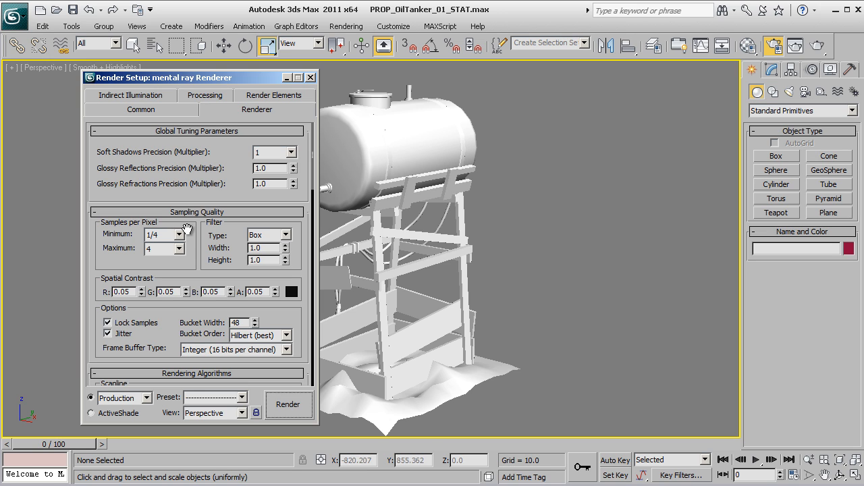
mouse_move(197, 181)
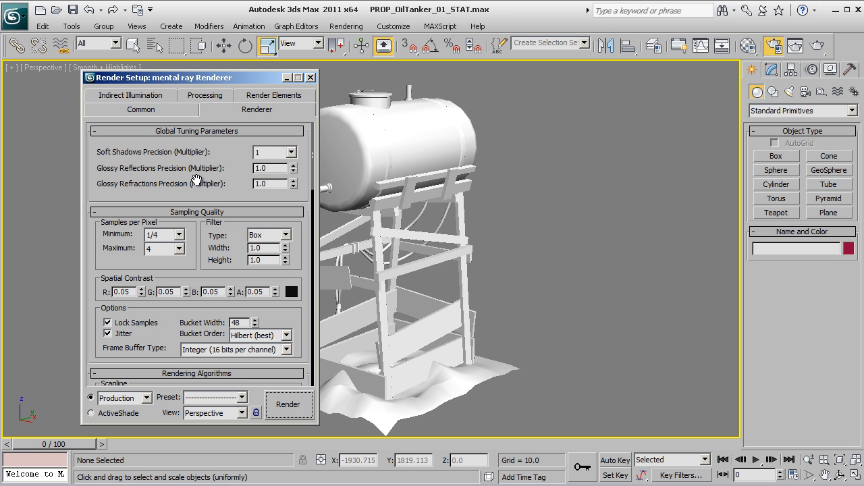
mouse_move(182, 184)
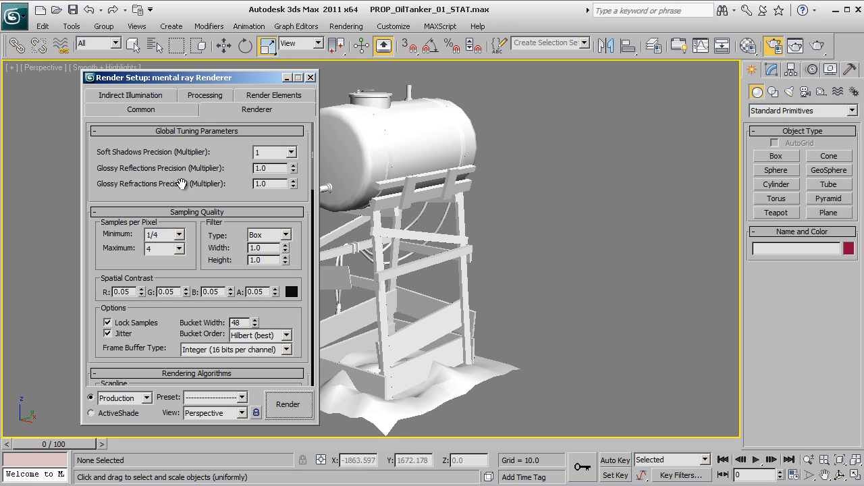
mouse_move(154, 232)
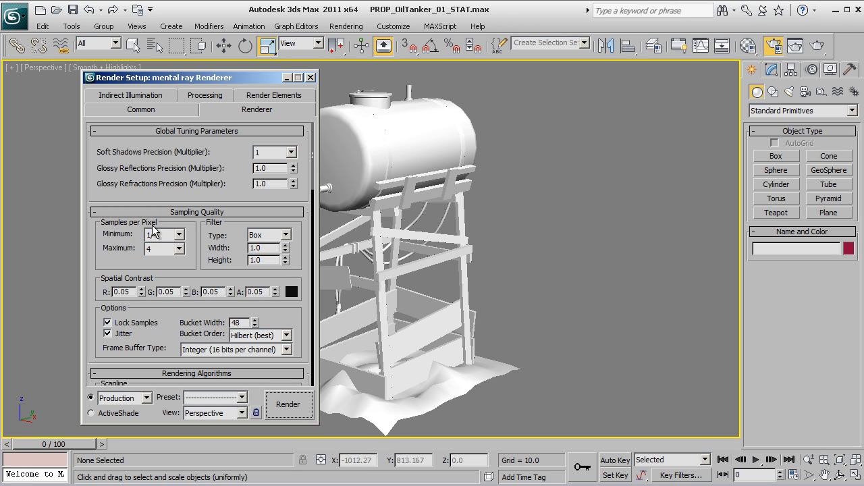
left_click(179, 238)
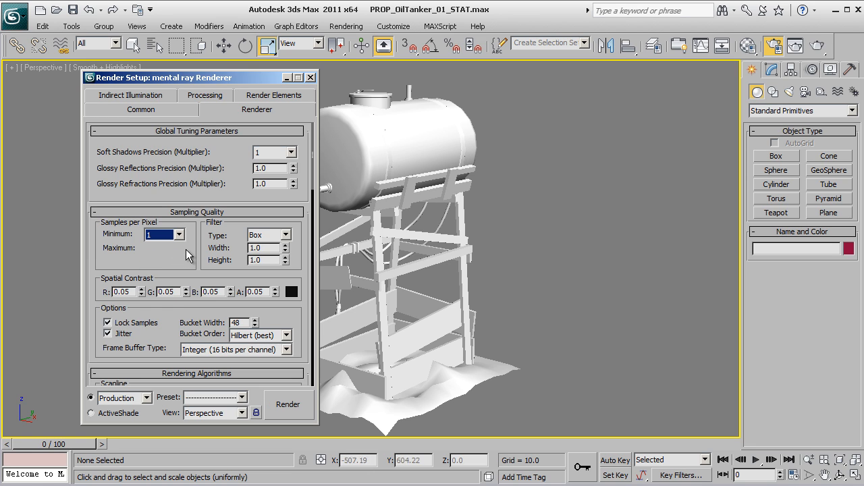
left_click(179, 233)
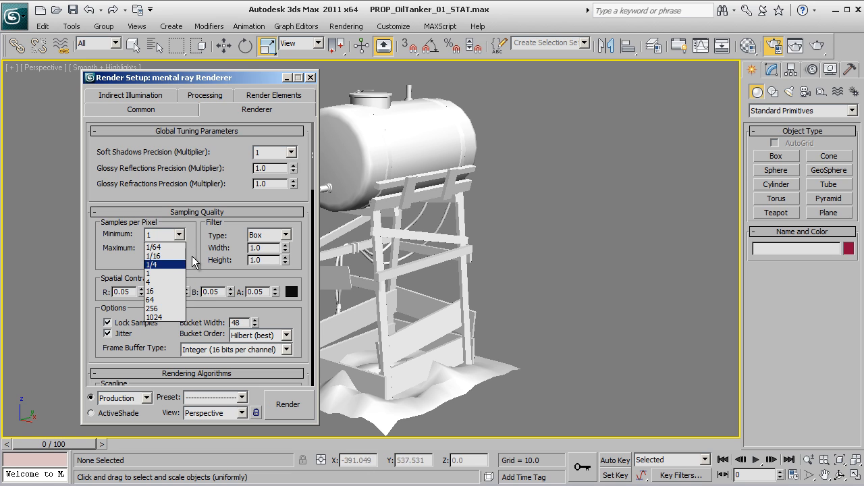
left_click(152, 272)
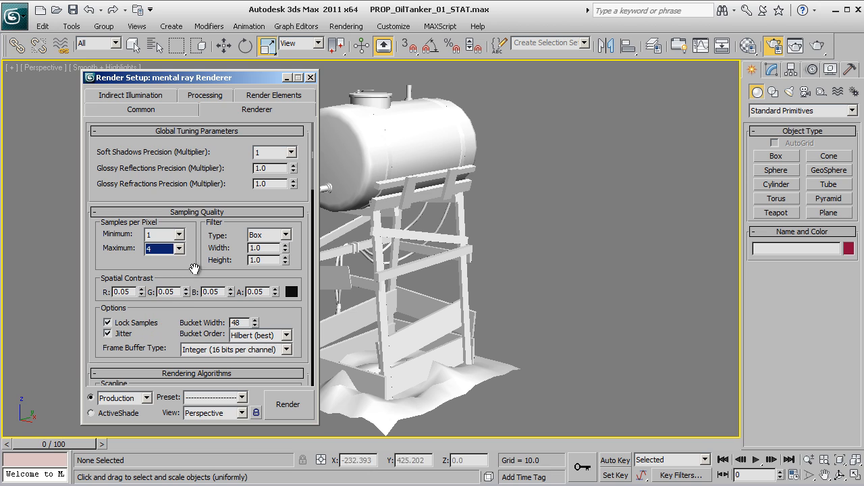
mouse_move(191, 243)
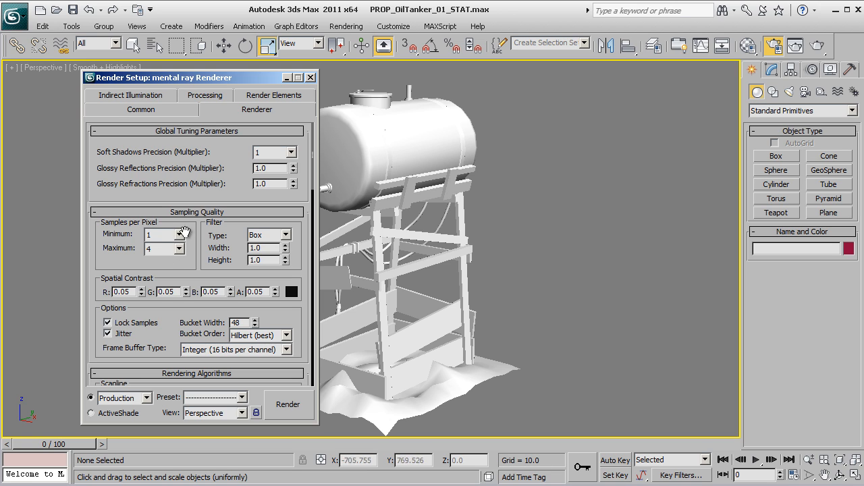
mouse_move(188, 244)
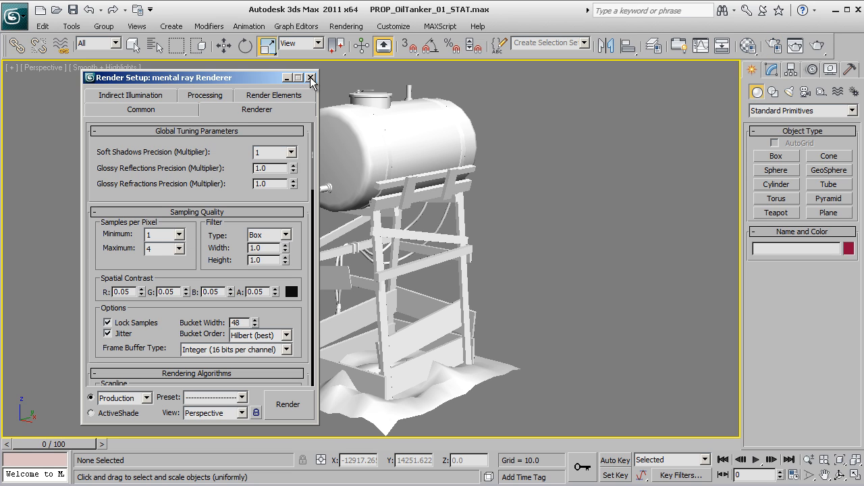
Step: Close Render Setup and open Render To Texture, scrolled down to the Output rollout
left_click(310, 78)
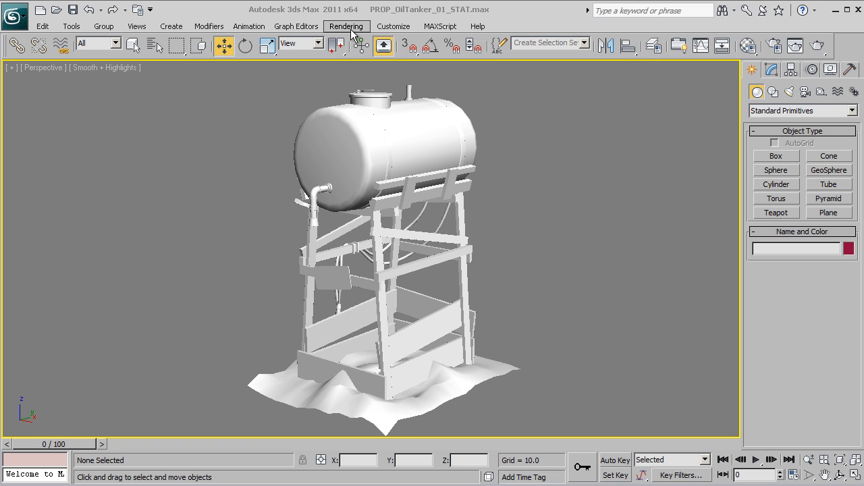
left_click(346, 26)
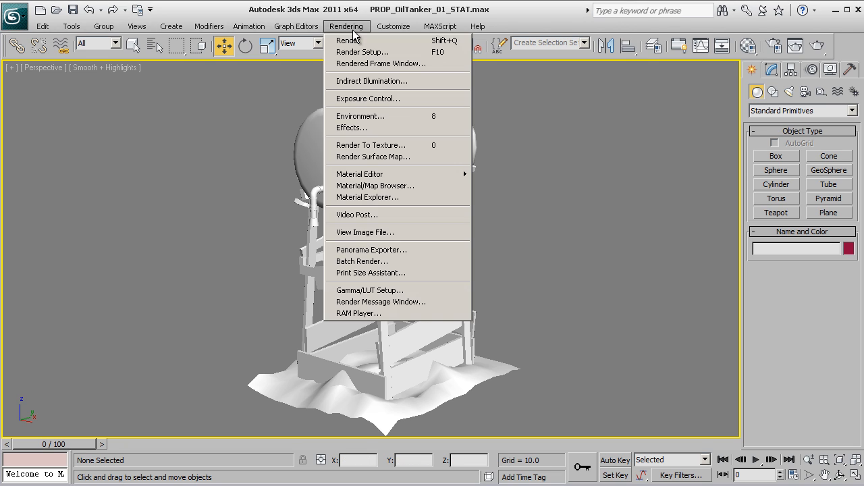
left_click(371, 145)
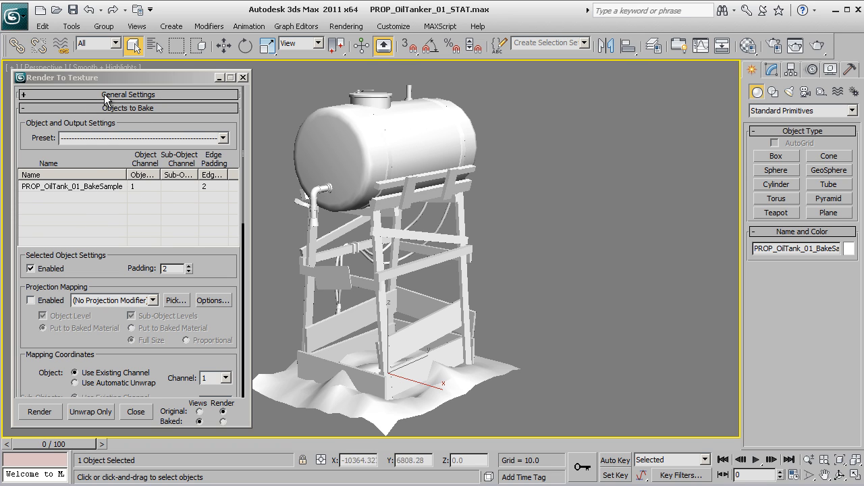
left_click(128, 94)
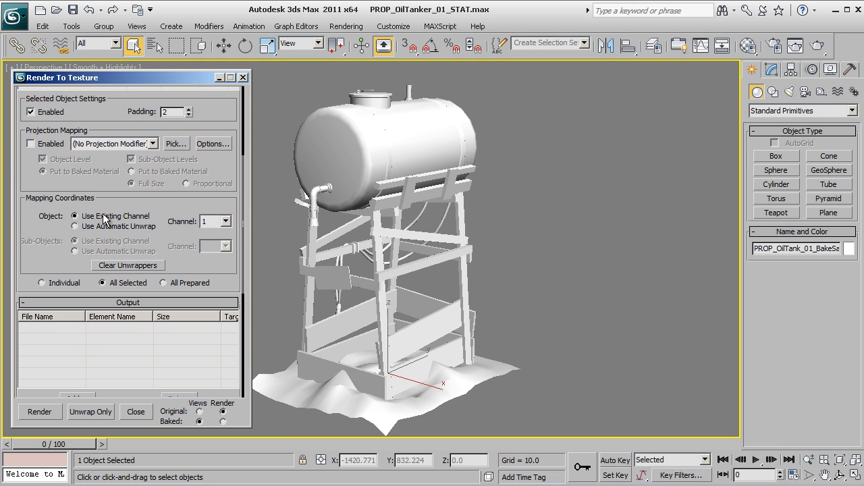
mouse_move(108, 220)
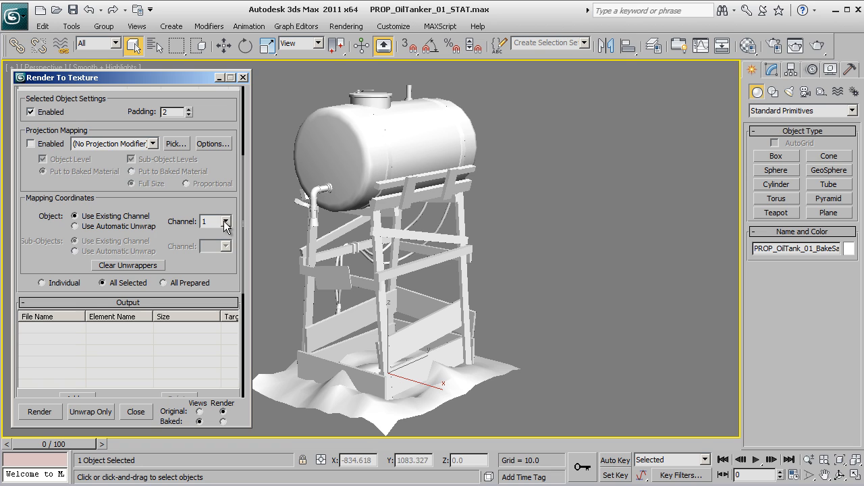
scroll("down", 3)
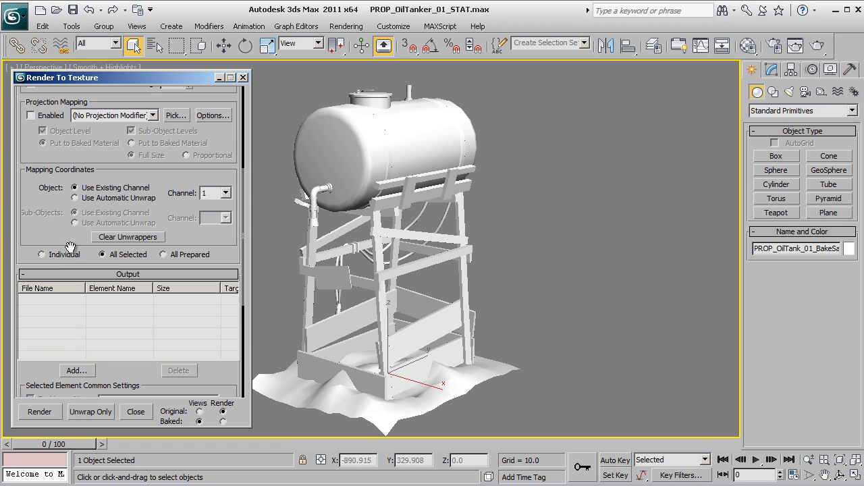
scroll("down", 3)
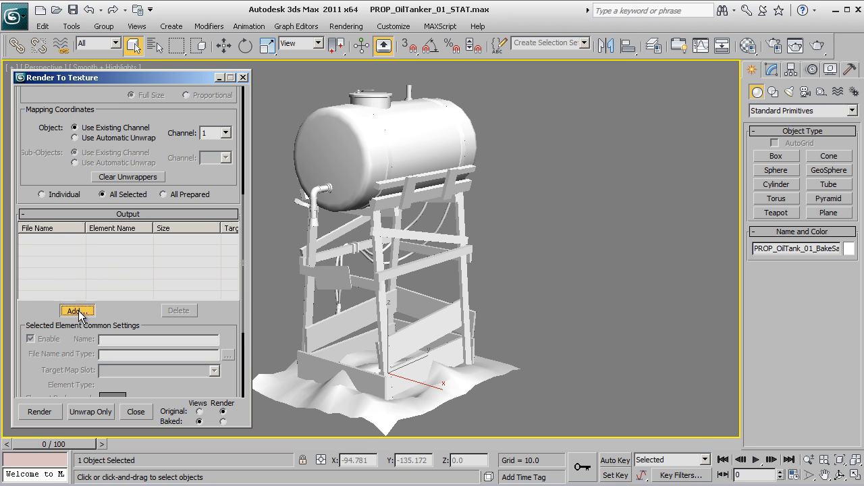
Step: Add an Ambient Occlusion (MR) bake element to the output list
left_click(77, 311)
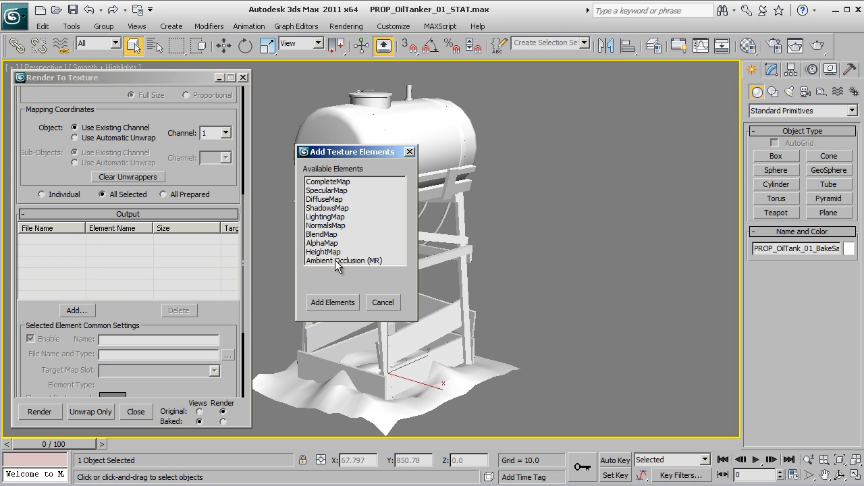
left_click(344, 261)
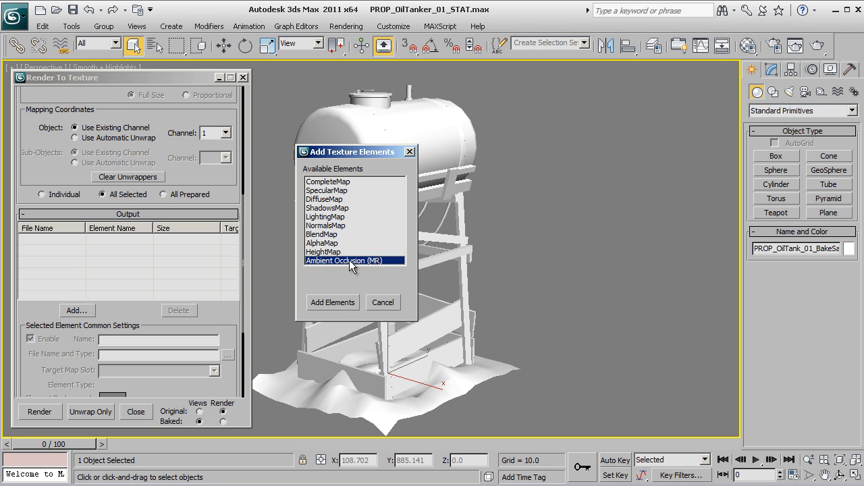
left_click(332, 302)
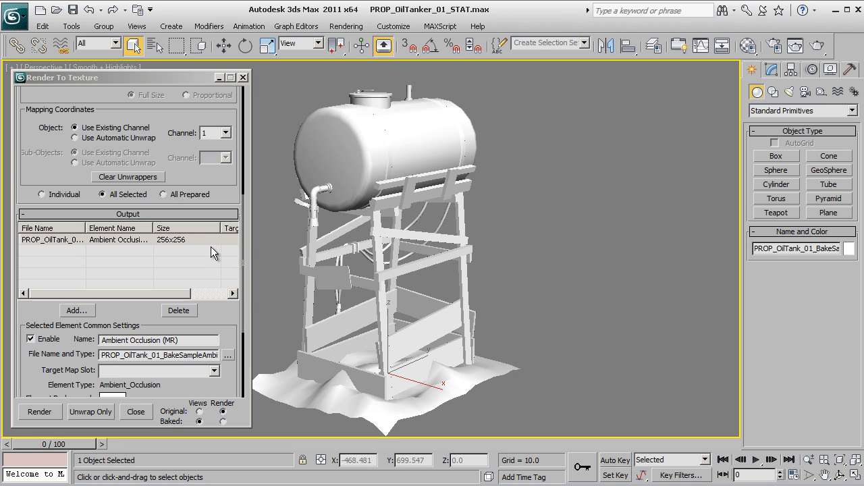
mouse_move(215, 311)
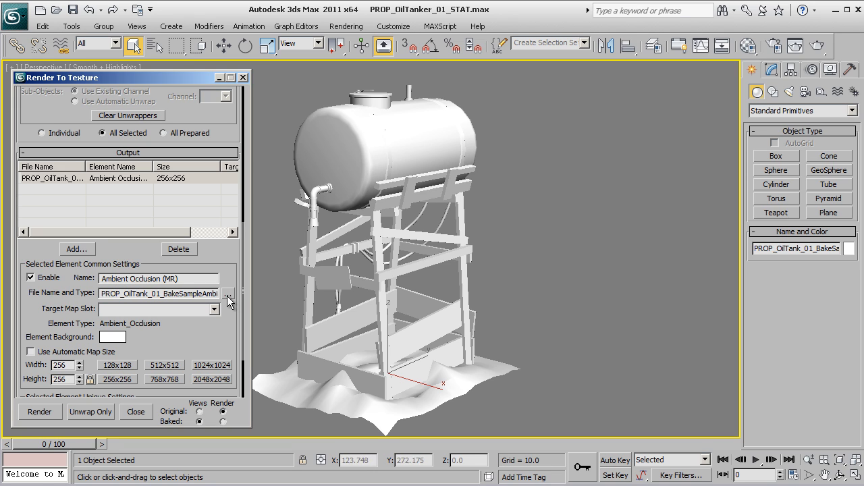
scroll("down", 3)
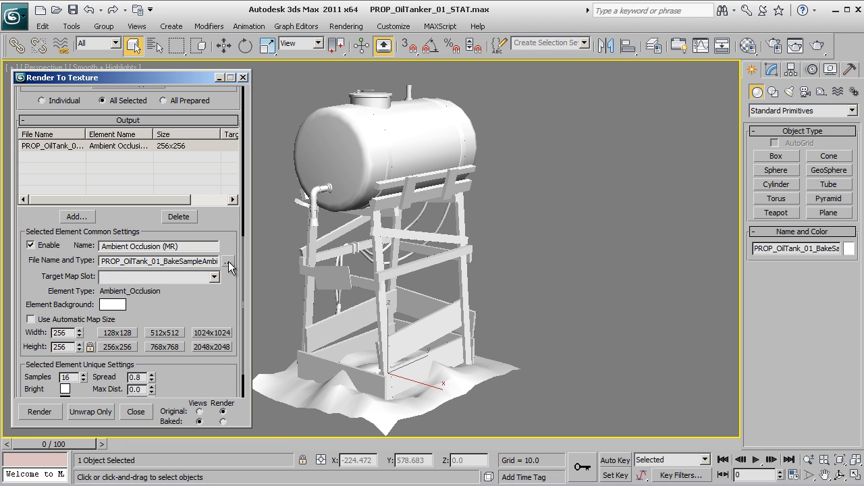
Step: Save the AO bake output as PROP_OilTank_01_FinalAO.tga with 24-bit Targa settings
left_click(229, 261)
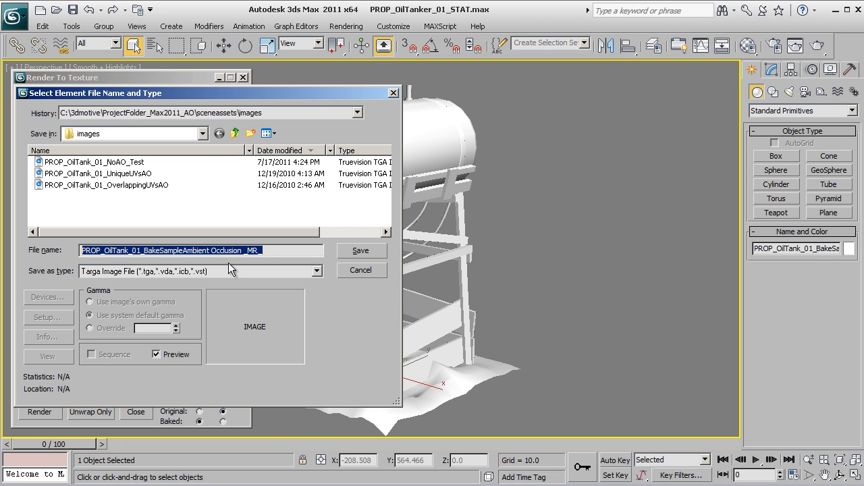
mouse_move(243, 225)
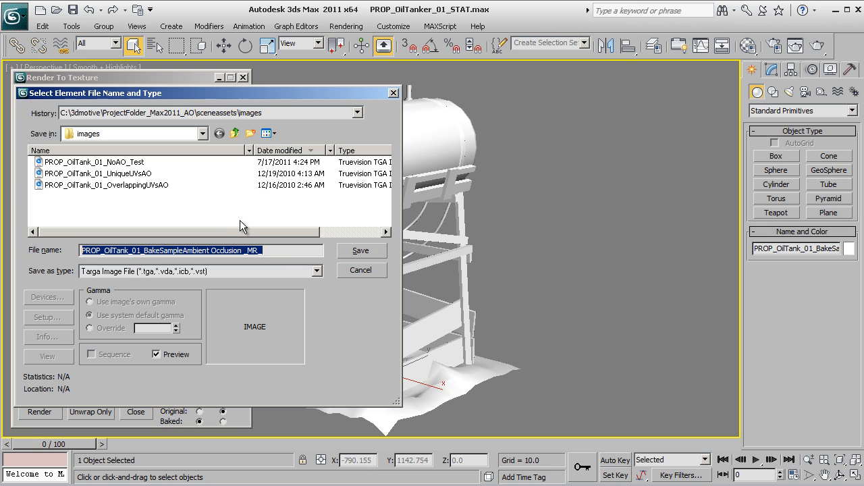
mouse_move(218, 205)
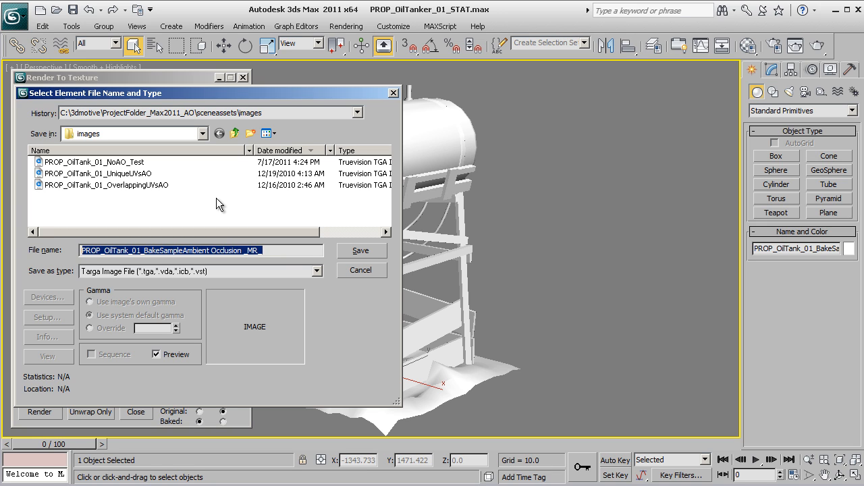
mouse_move(209, 195)
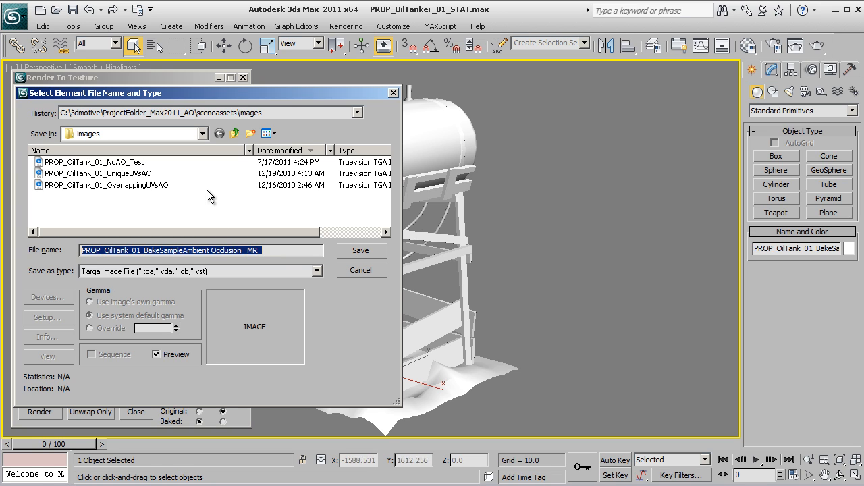
mouse_move(148, 196)
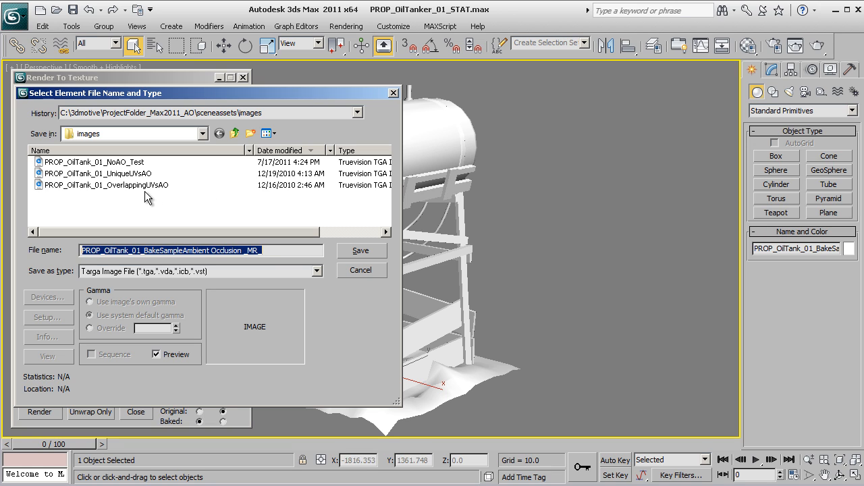
mouse_move(146, 243)
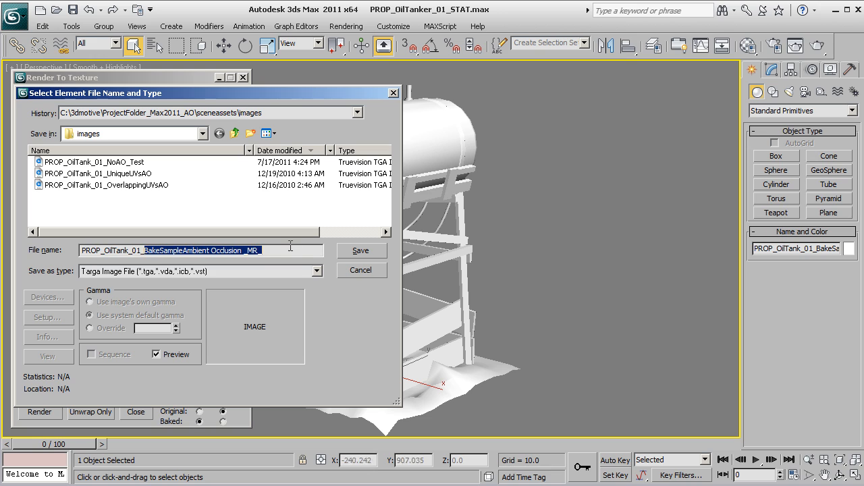
mouse_move(294, 243)
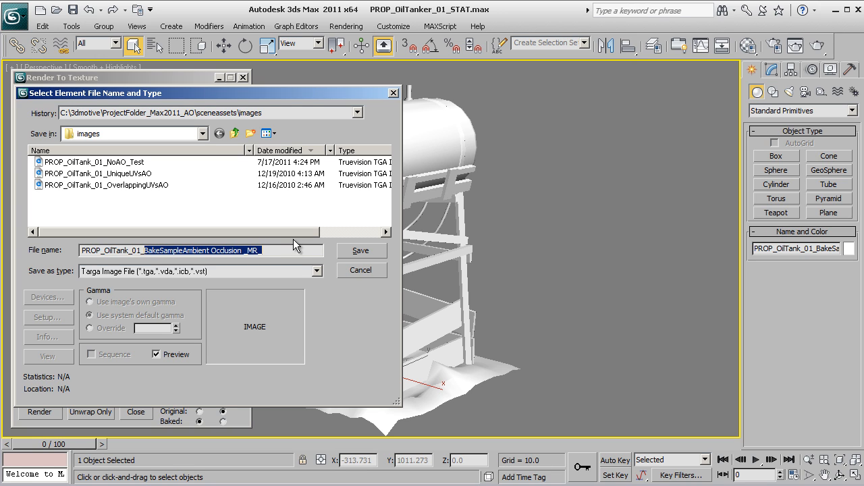
type("PROP_OilTank_01_Final")
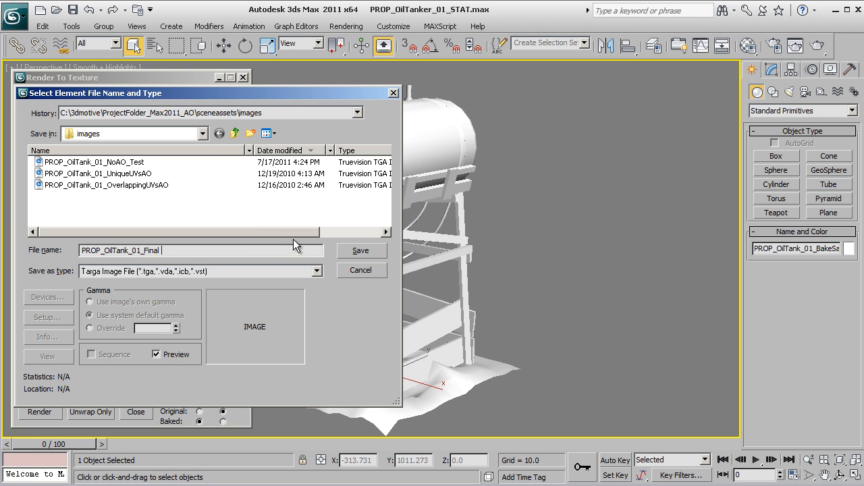
type("AO")
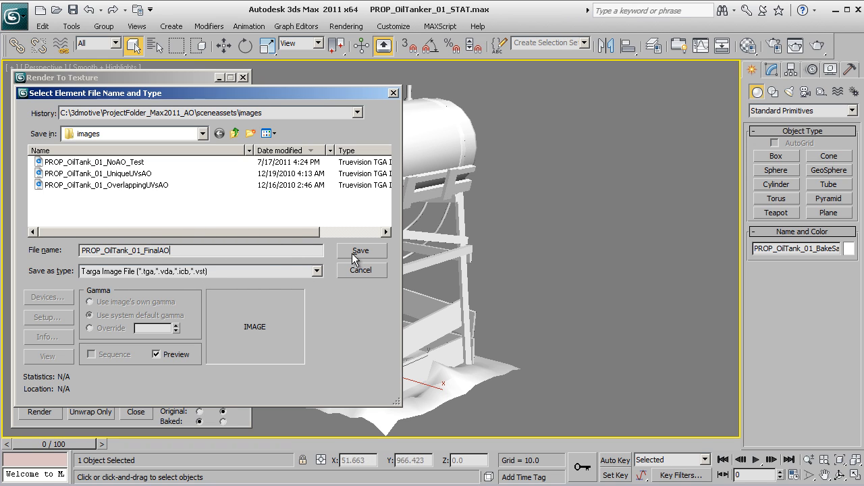
left_click(361, 250)
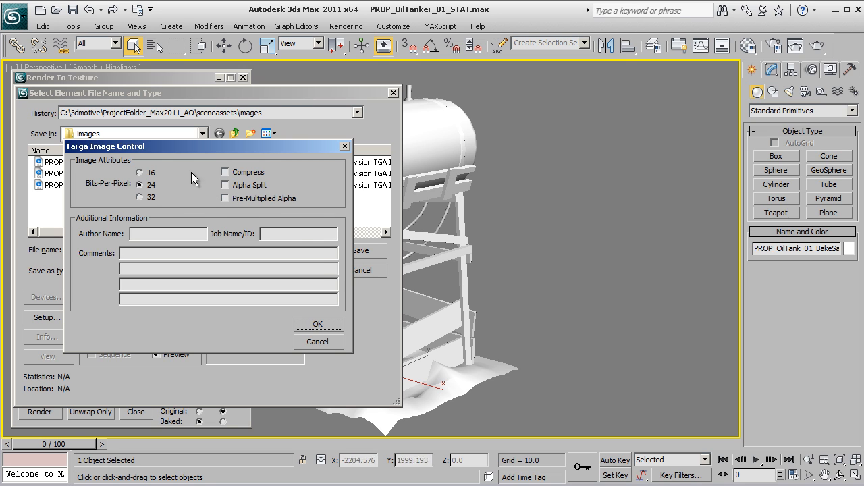
left_click(318, 324)
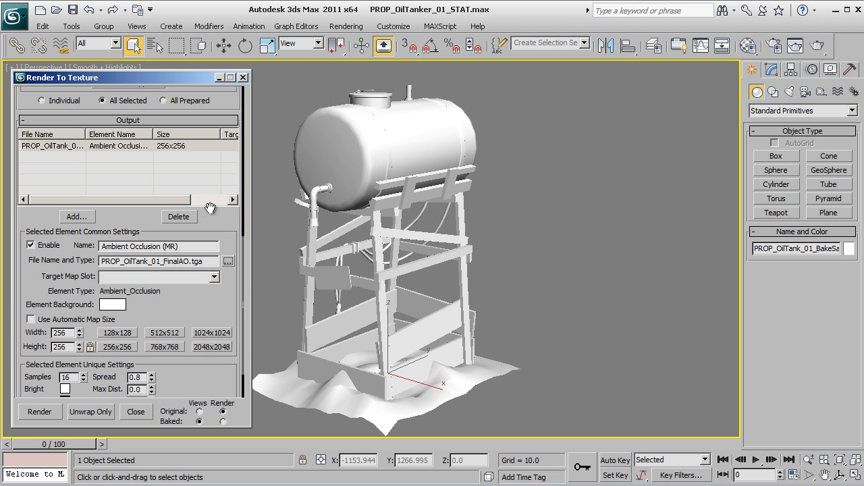
Step: Set the AO bake size to 512x512 and keep the element background white
left_click(164, 332)
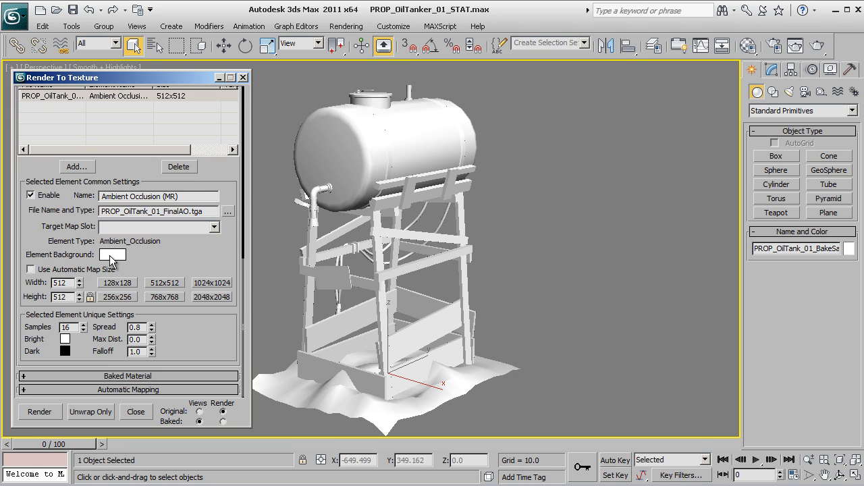
left_click(113, 254)
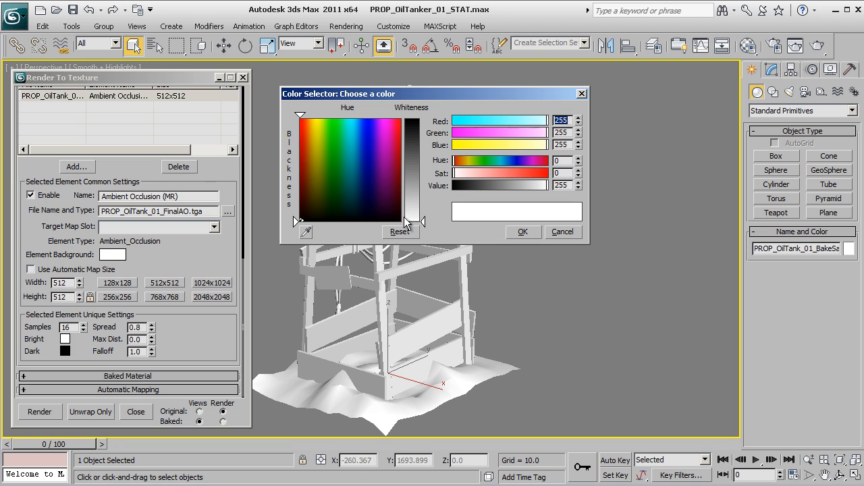
left_click(523, 231)
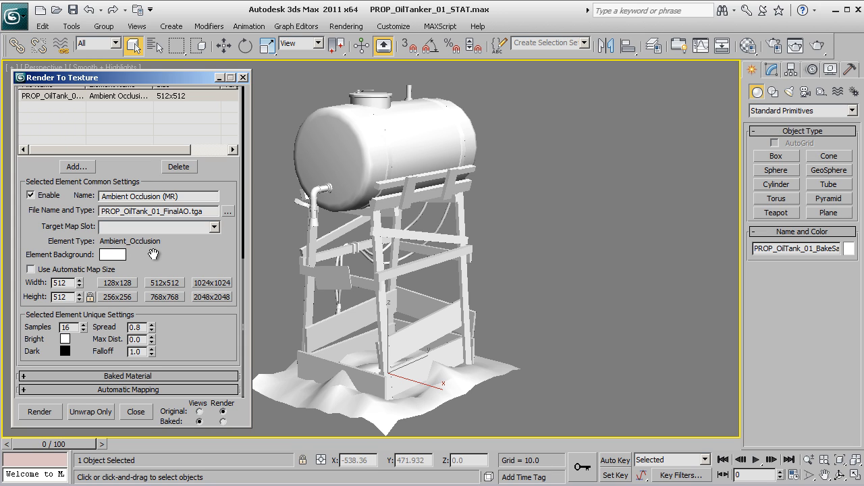
mouse_move(174, 259)
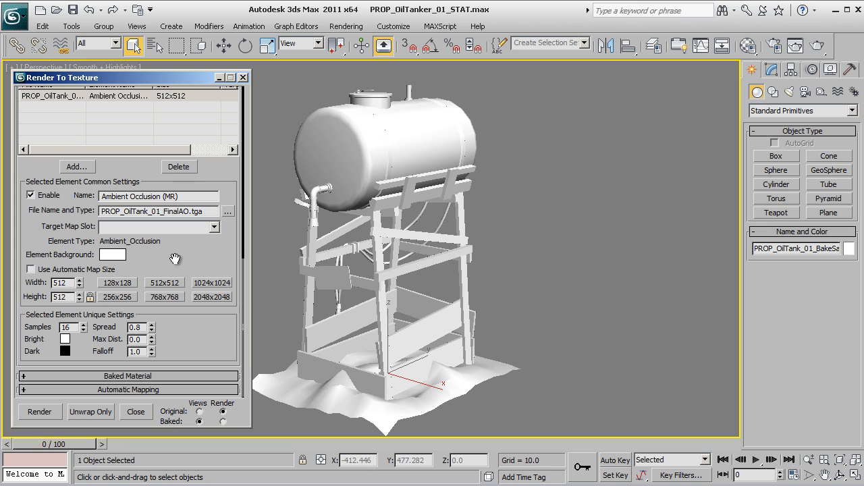
mouse_move(198, 292)
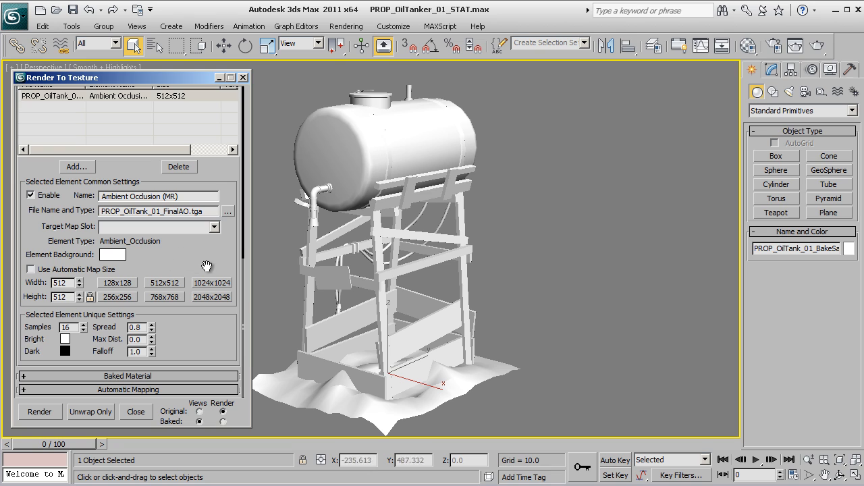
mouse_move(326, 124)
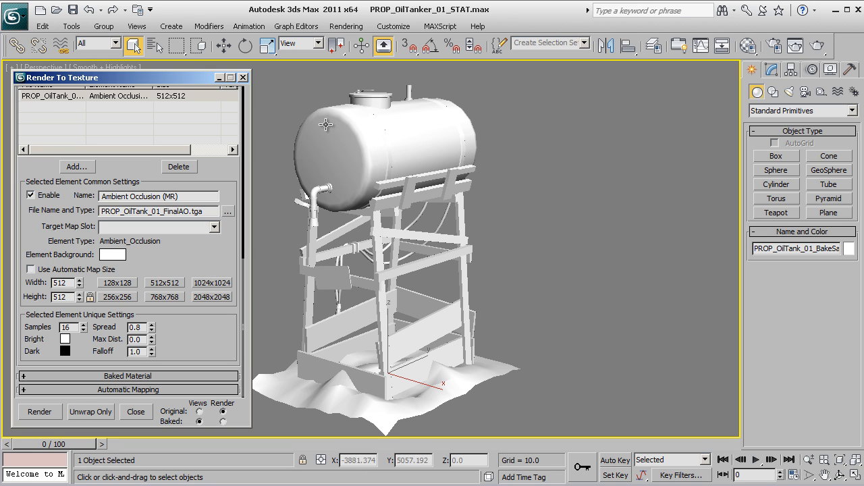
mouse_move(208, 250)
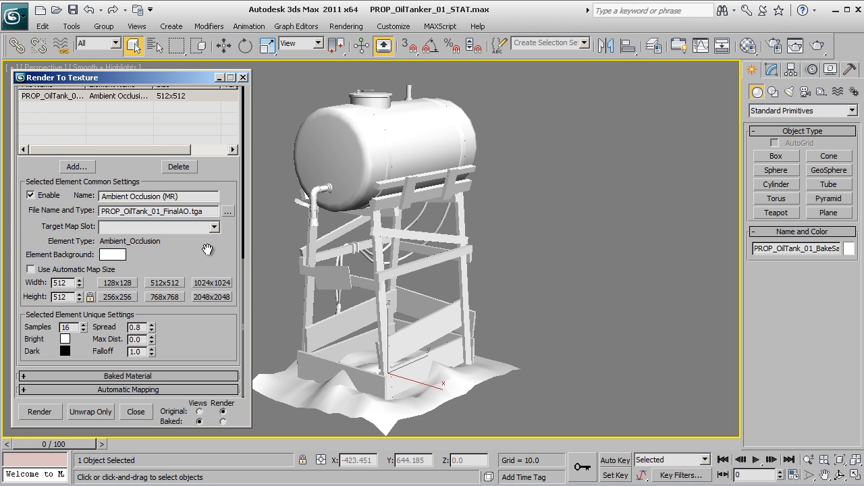
mouse_move(30, 317)
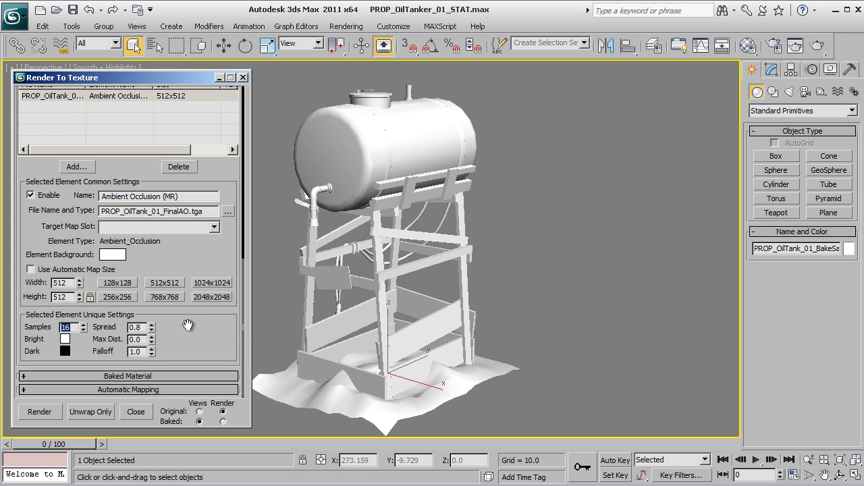
mouse_move(184, 330)
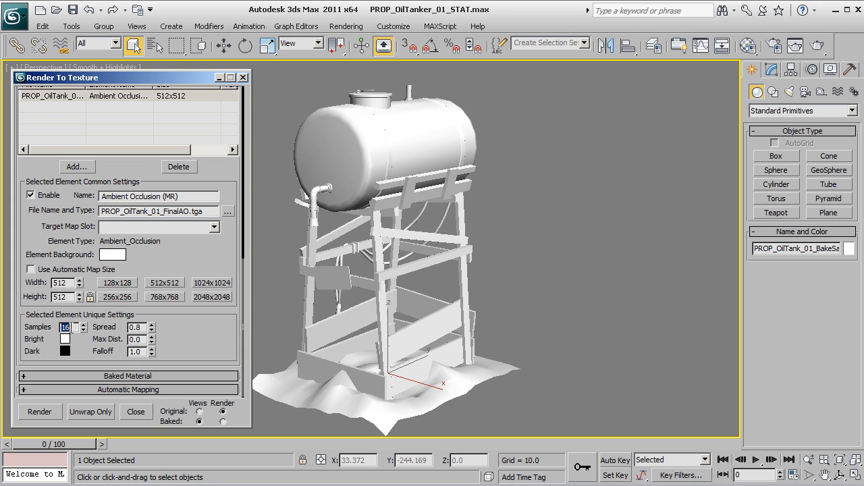
mouse_move(434, 162)
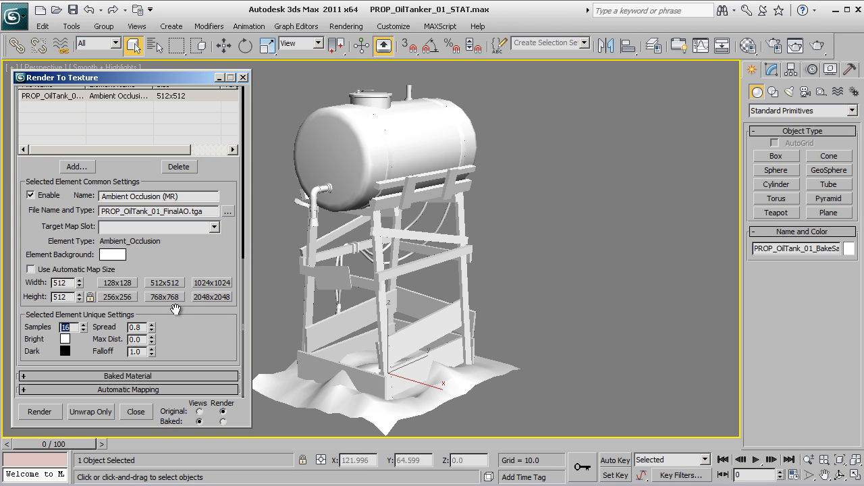
mouse_move(200, 337)
type("120")
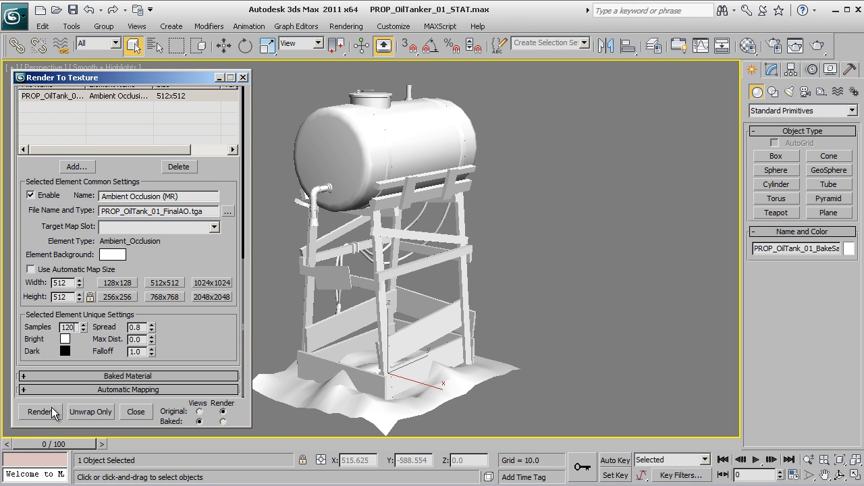
Step: Start the bake and tick 'Don't display this message again' on the missing-map warning
left_click(39, 412)
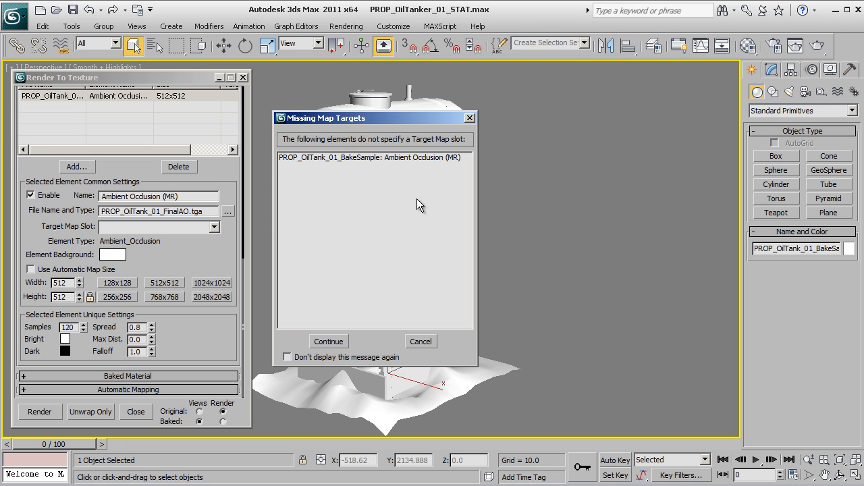
mouse_move(439, 147)
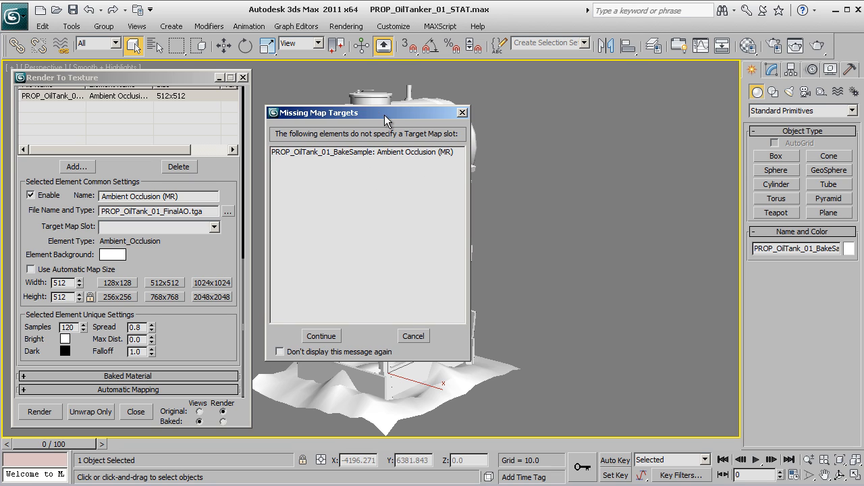
mouse_move(390, 211)
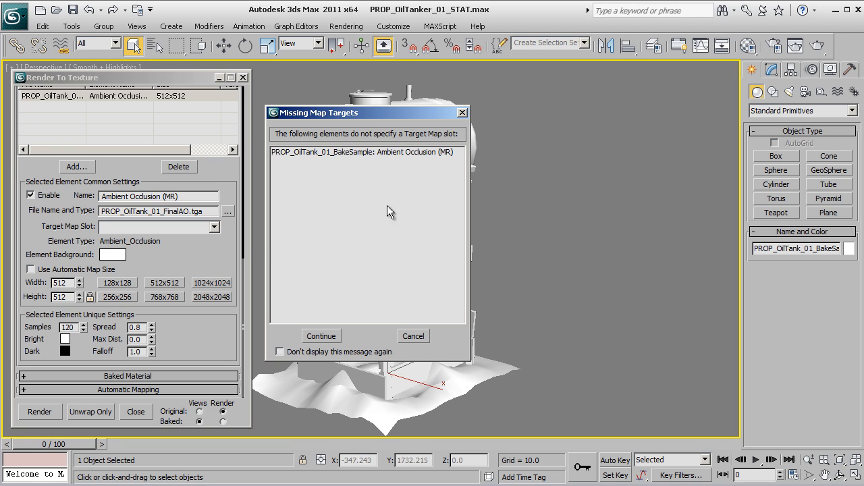
mouse_move(363, 277)
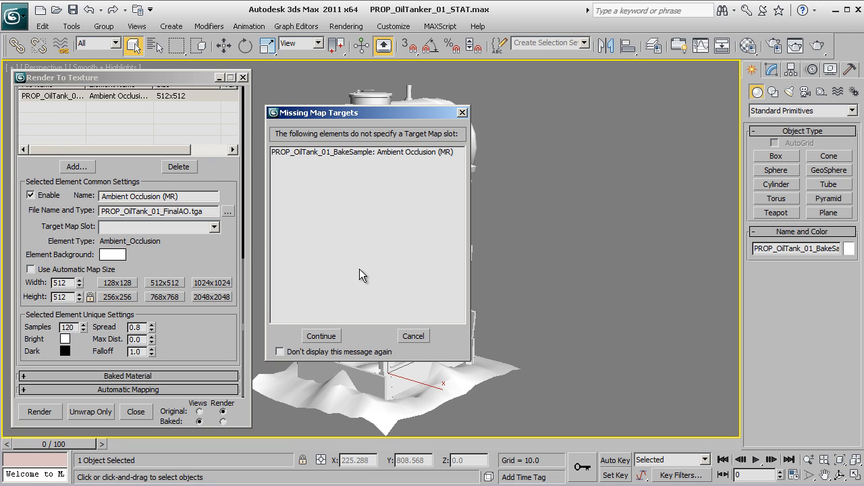
left_click(280, 351)
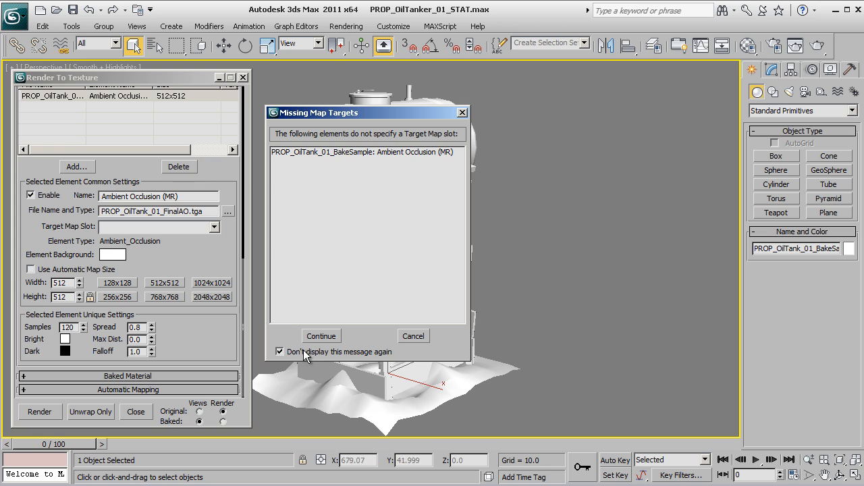
mouse_move(324, 196)
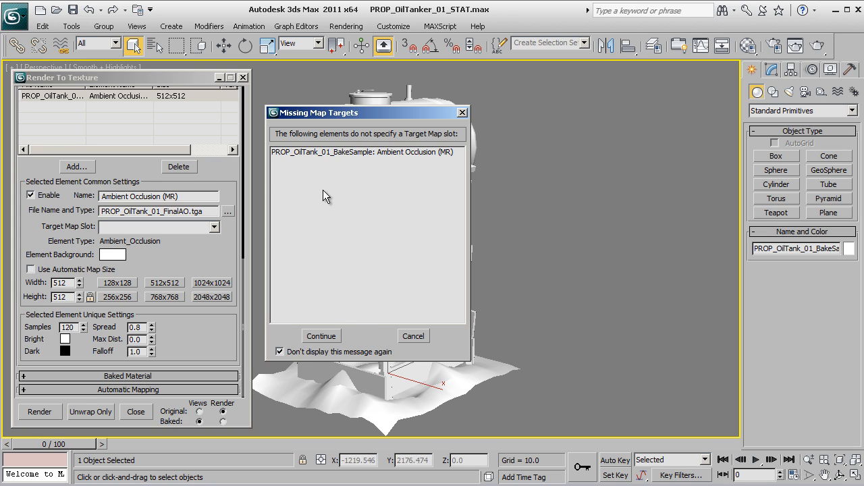
mouse_move(372, 215)
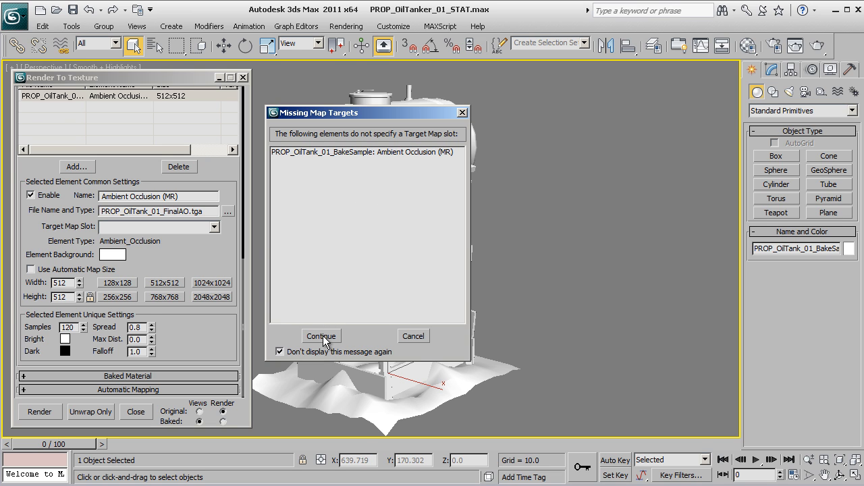
Step: Proceed past the warning and let the 512x512 ambient occlusion map finish baking
left_click(321, 336)
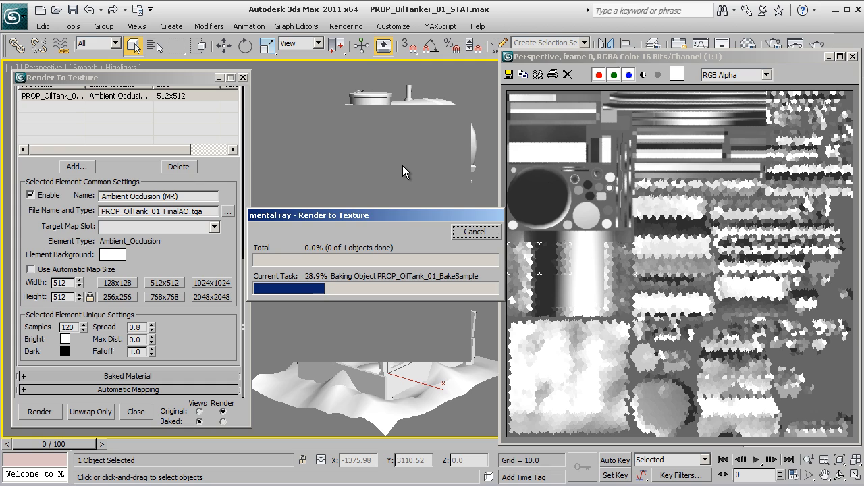
mouse_move(791, 193)
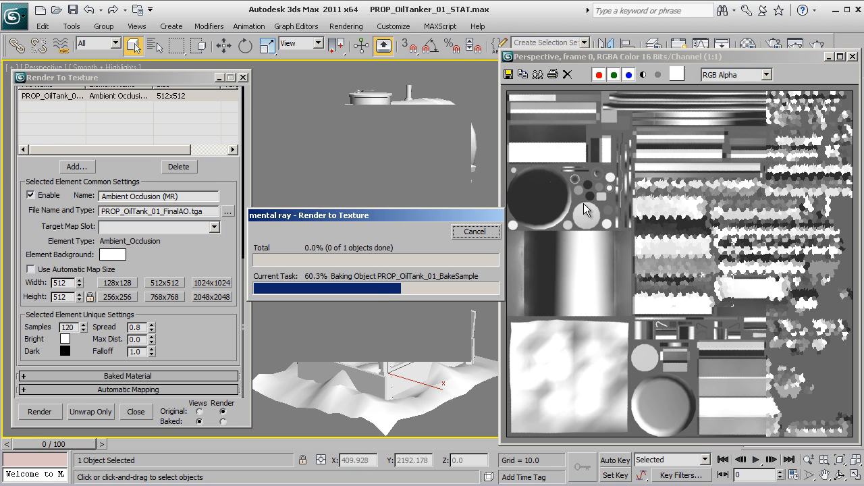
mouse_move(662, 365)
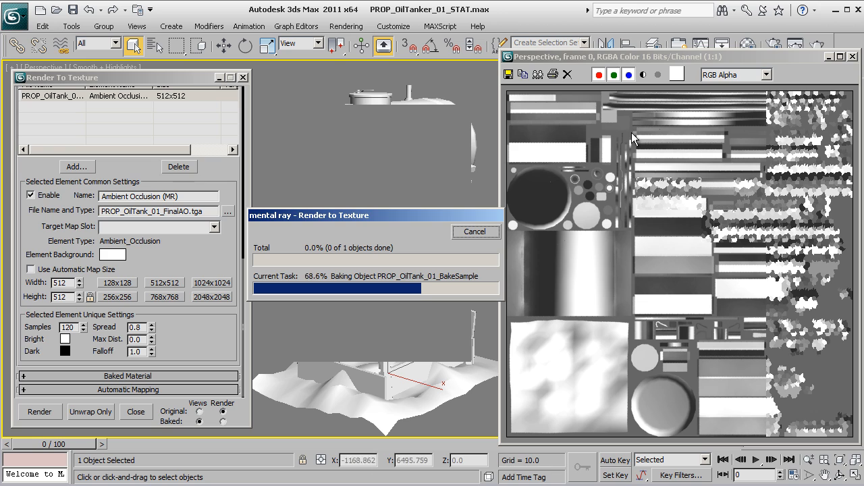
mouse_move(578, 273)
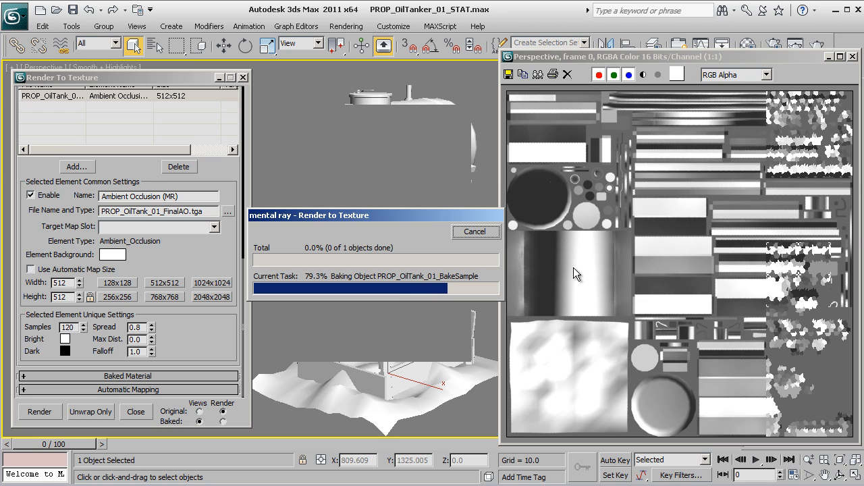
mouse_move(432, 169)
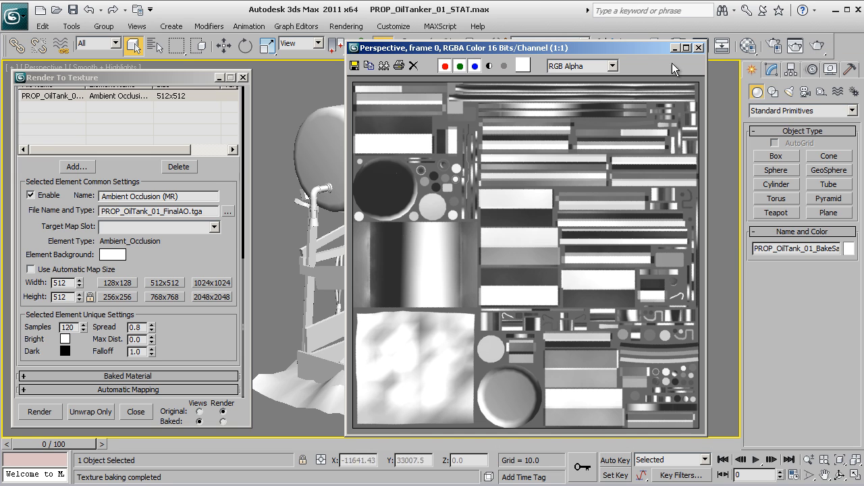
left_click(698, 48)
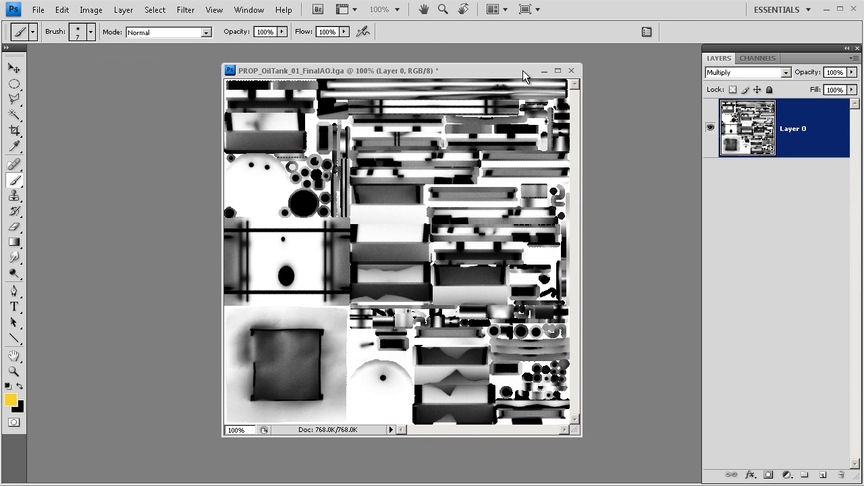
mouse_move(653, 121)
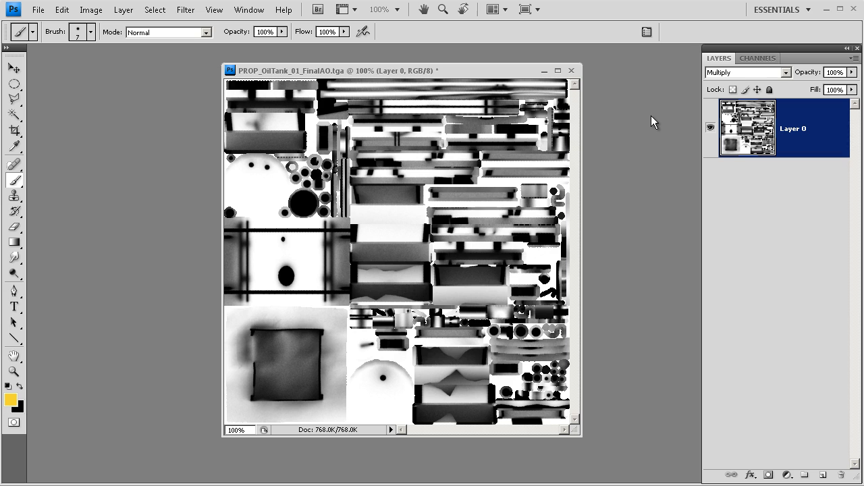
mouse_move(619, 109)
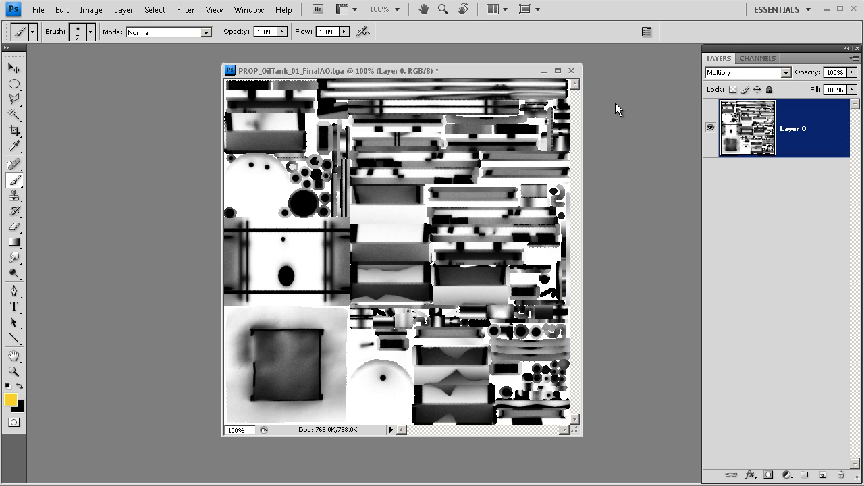
mouse_move(756, 144)
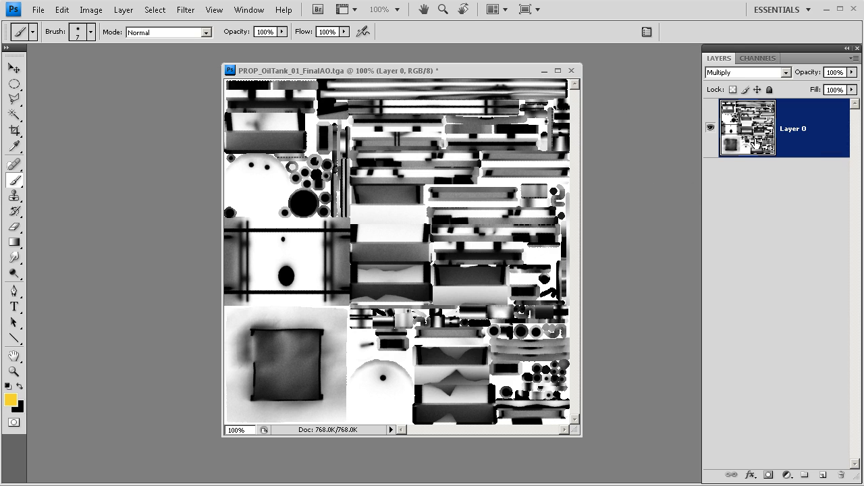
mouse_move(776, 238)
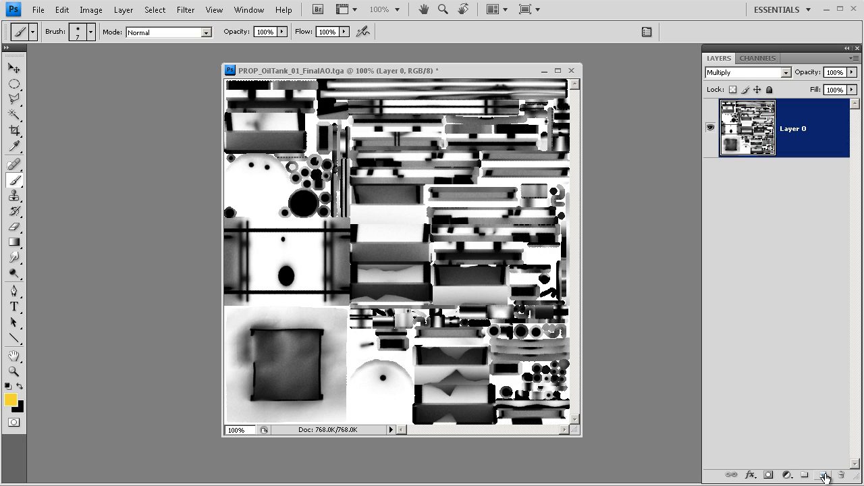
Step: Add a new layer below Layer 0, keeping the occlusion layer set to Multiply
left_click(823, 475)
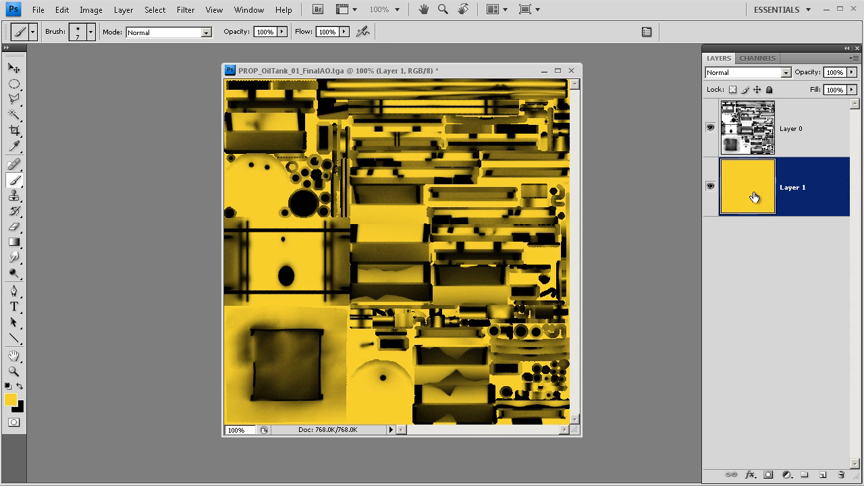
left_click(746, 73)
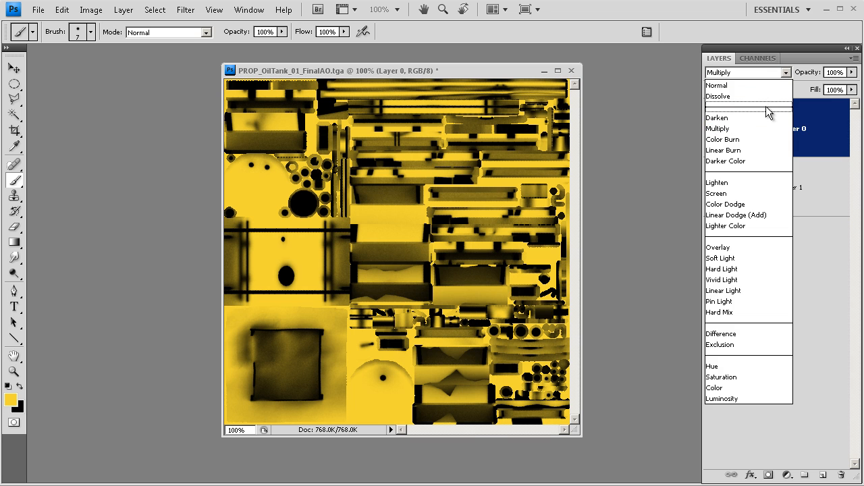
left_click(718, 128)
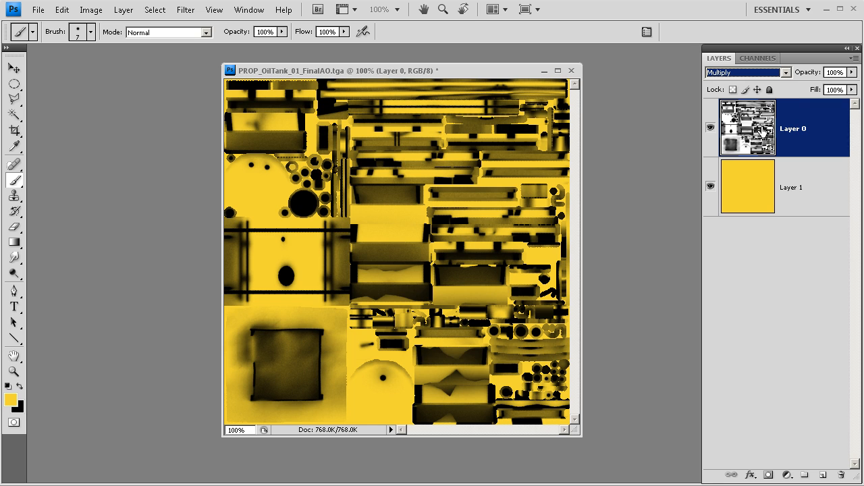
mouse_move(530, 98)
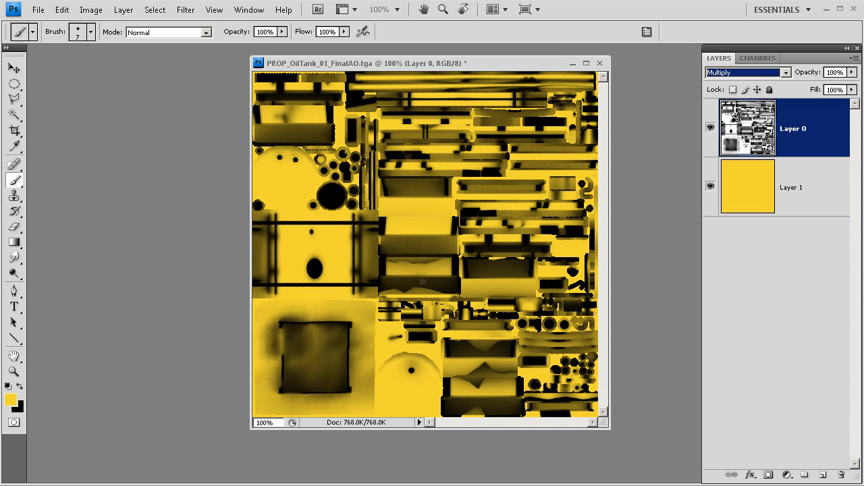
Step: Fill the new layer, replacing the green tint with pale beige-grey #c5c3b1
left_click(747, 187)
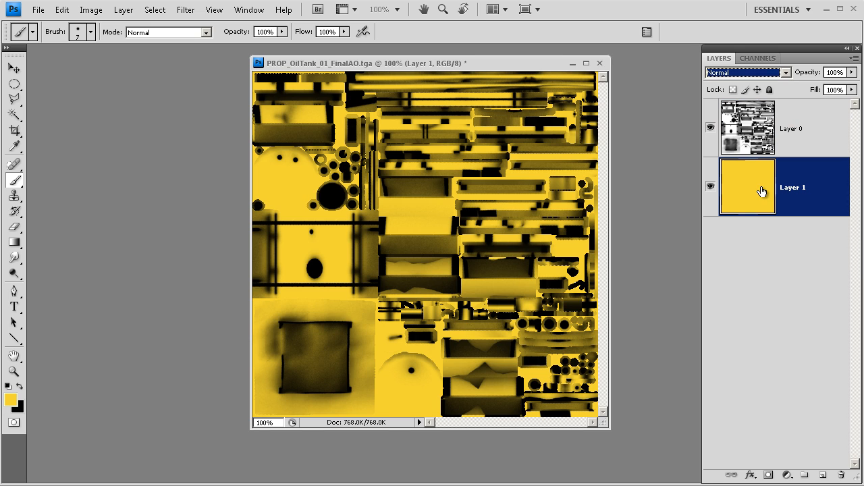
mouse_move(623, 301)
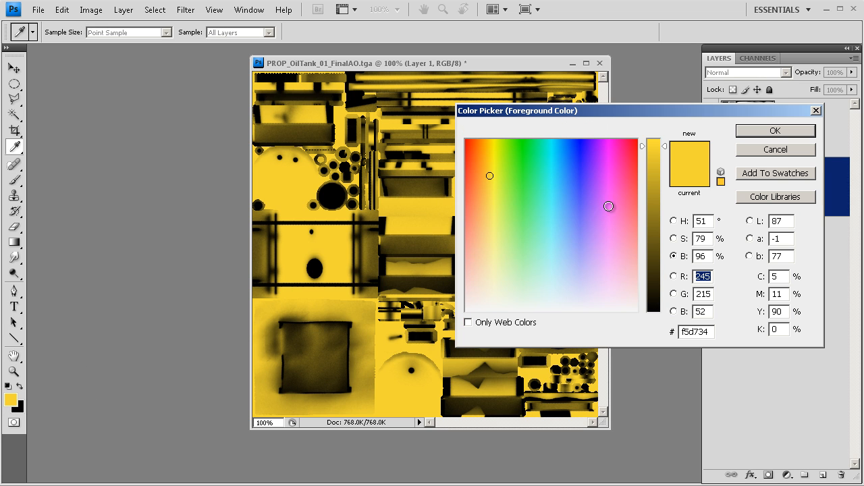
left_click(774, 130)
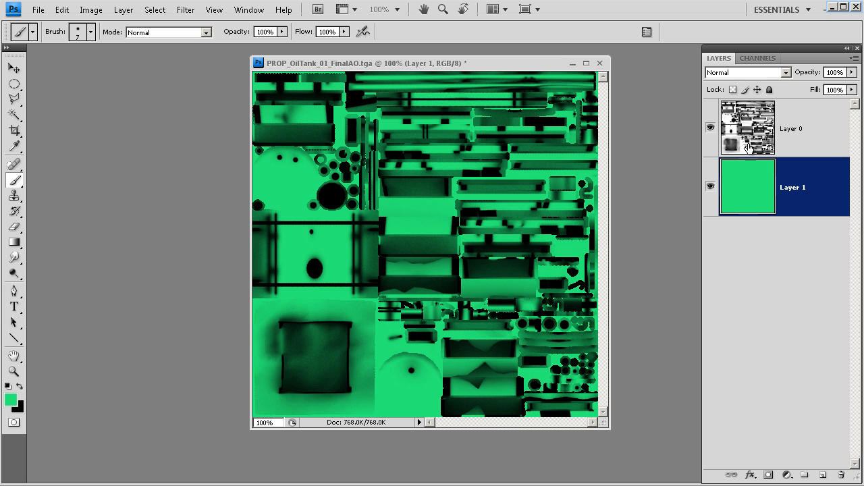
mouse_move(660, 85)
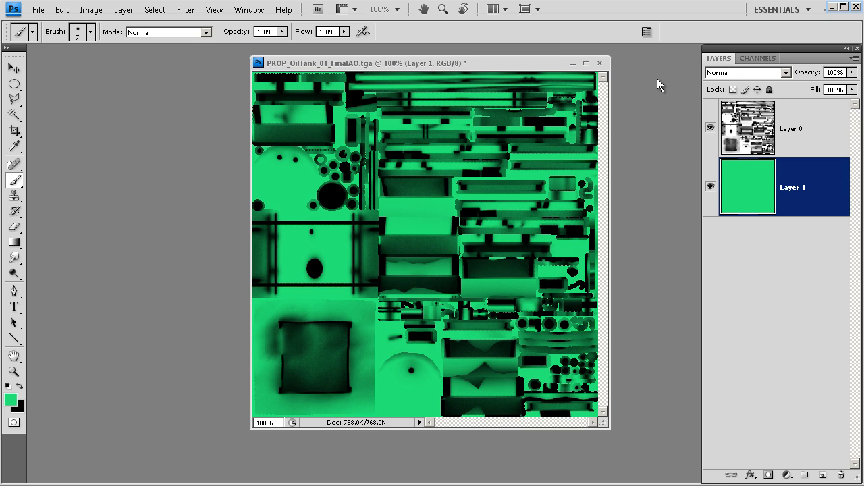
mouse_move(677, 130)
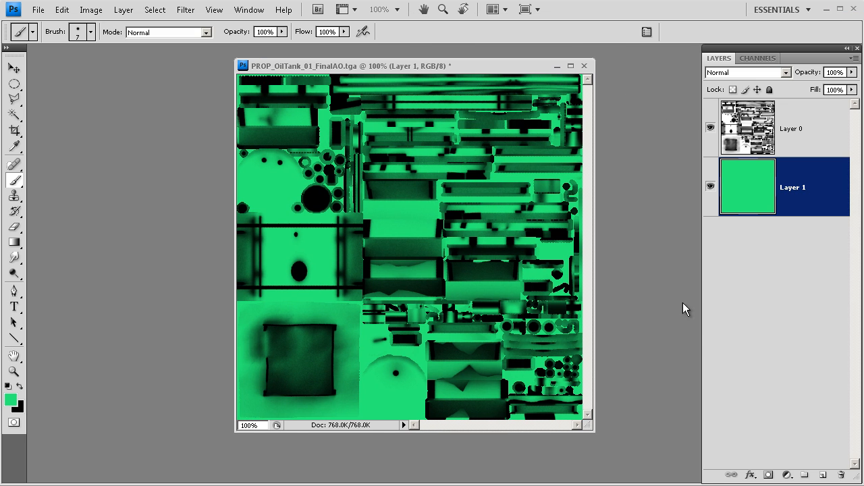
mouse_move(620, 322)
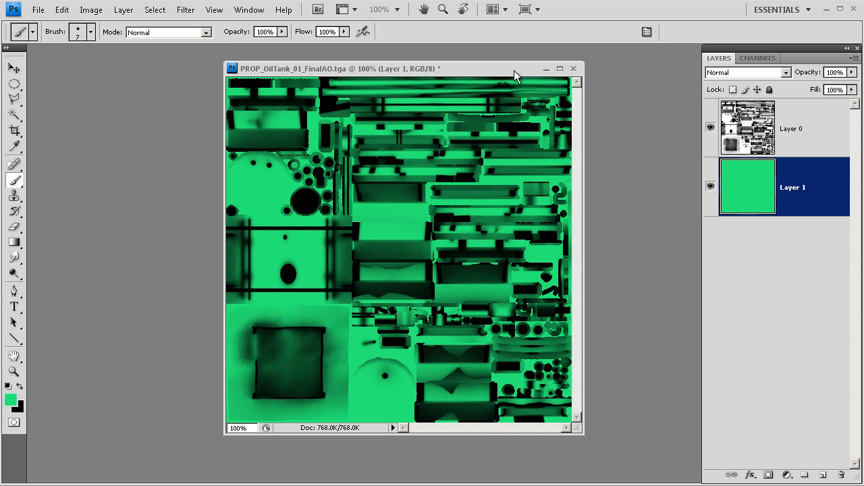
left_click(10, 400)
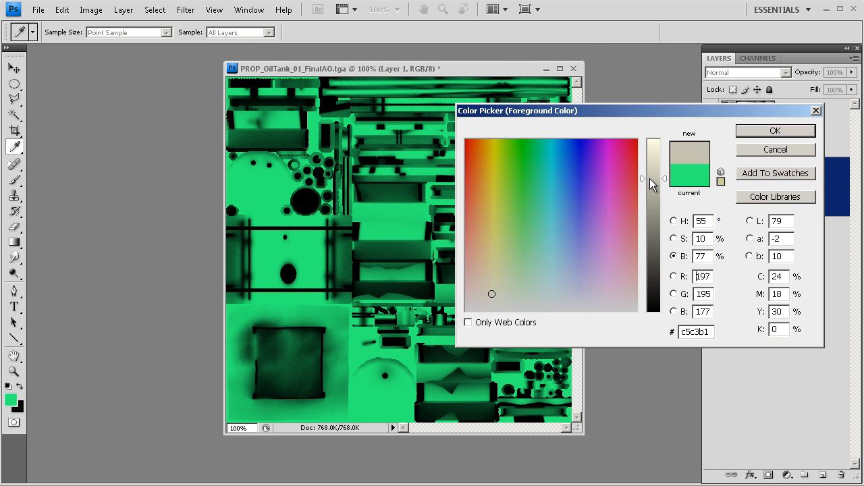
left_click(775, 130)
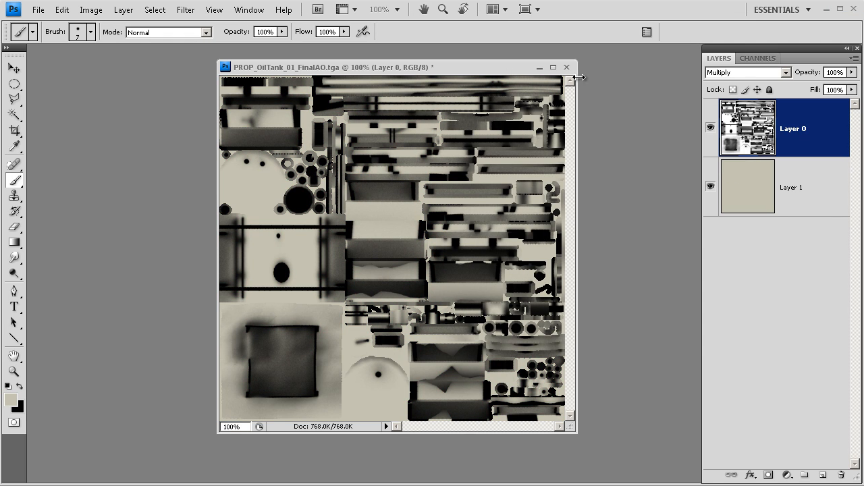
mouse_move(680, 346)
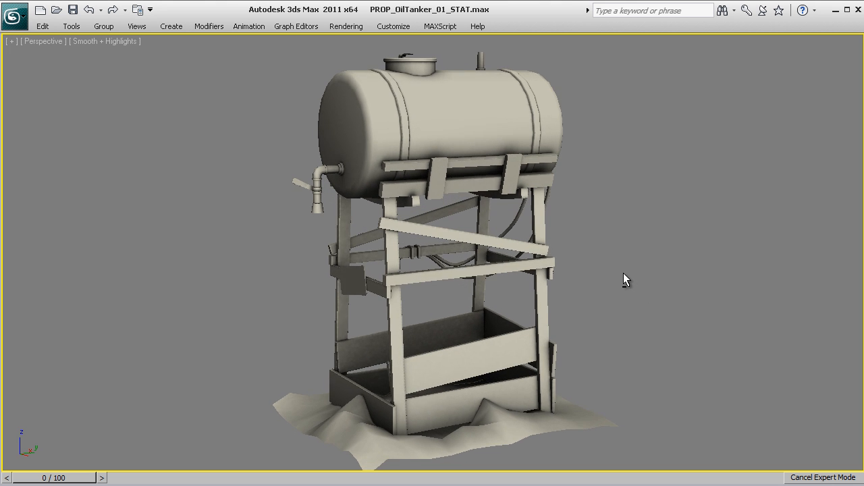
Step: Orbit and zoom the Perspective view to inspect the beige occlusion-shaded oil tank
left_click_drag(624, 280, 588, 293)
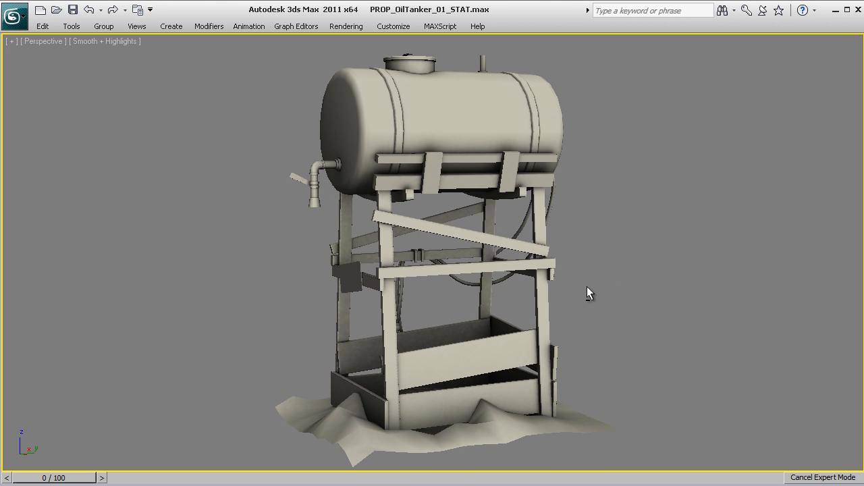
left_click_drag(589, 293, 574, 308)
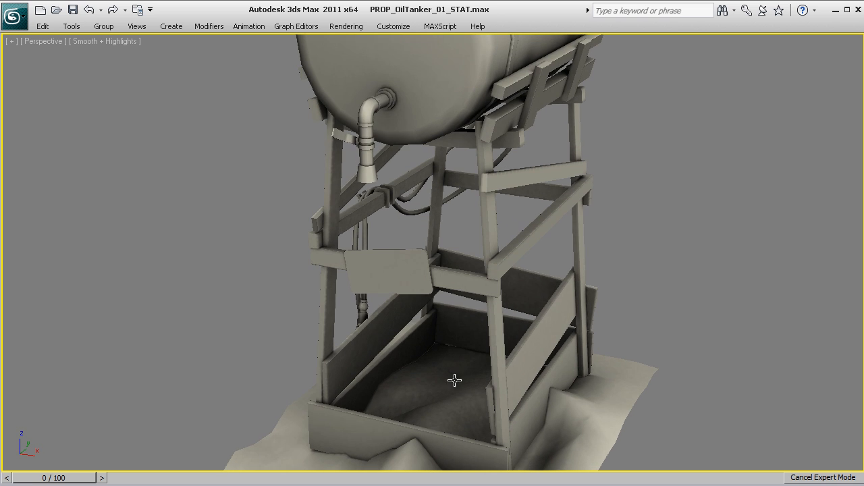
left_click_drag(454, 380, 556, 329)
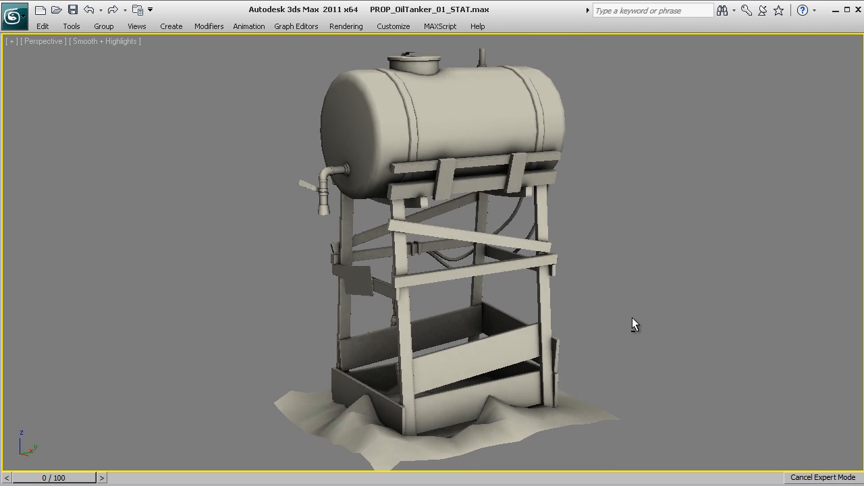
left_click_drag(635, 324, 615, 287)
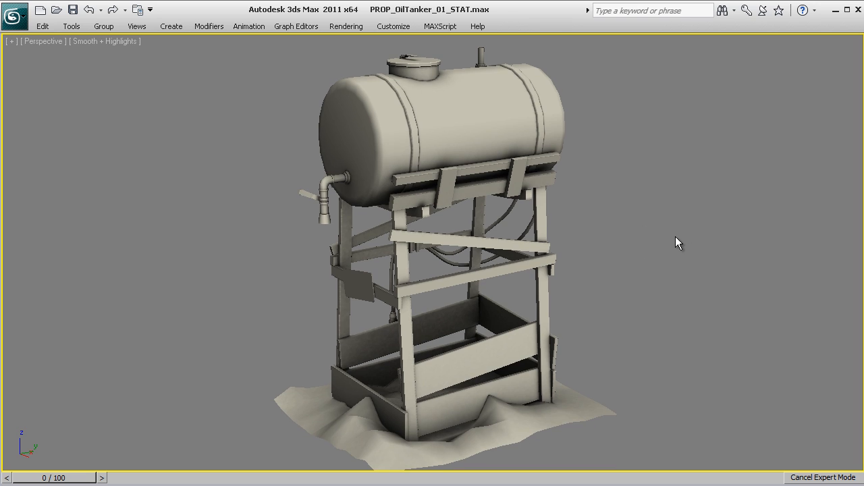
mouse_move(676, 251)
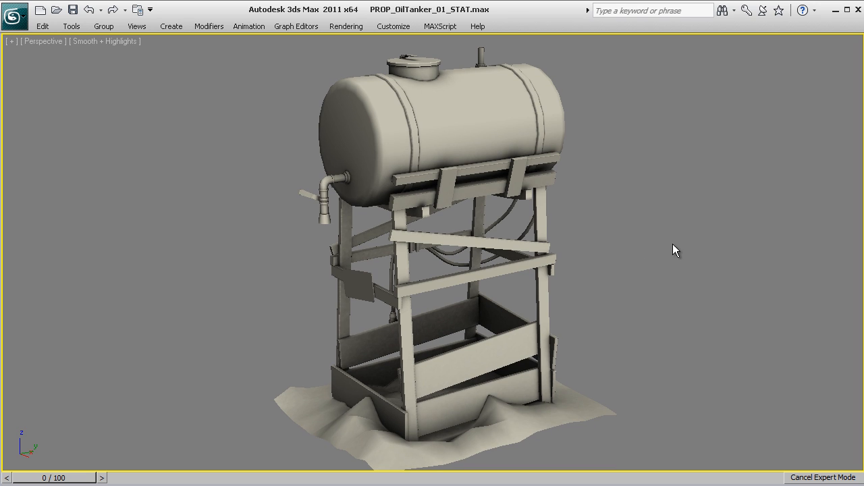